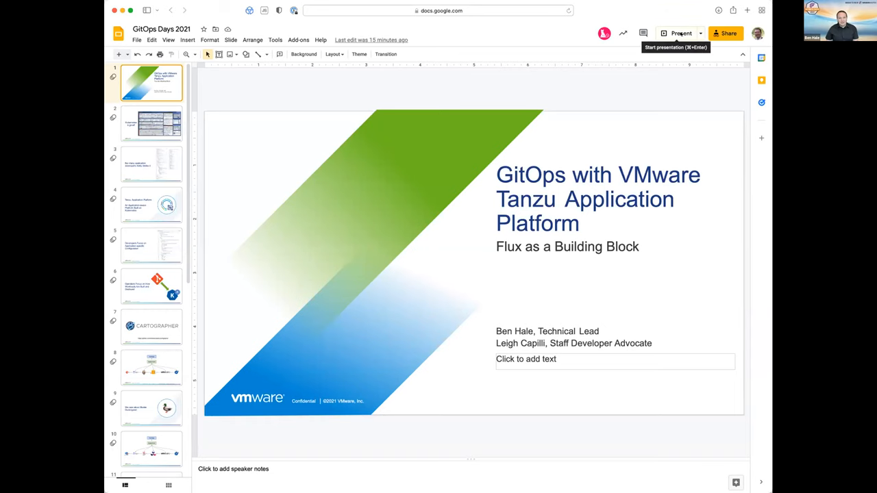
Step: Start presenting the GitOps Days 2021 deck and reach slide 3 on developers disliking YAML
{"action": "left_click", "coordinate": [681, 33]}
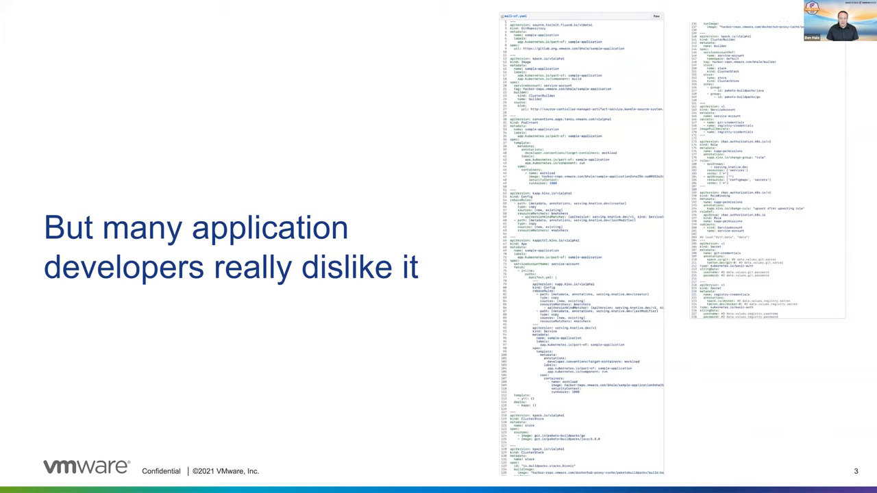
Step: Advance the slideshow to slide 12 with the Go Artifact struct definition
{"action": "key", "text": "Right"}
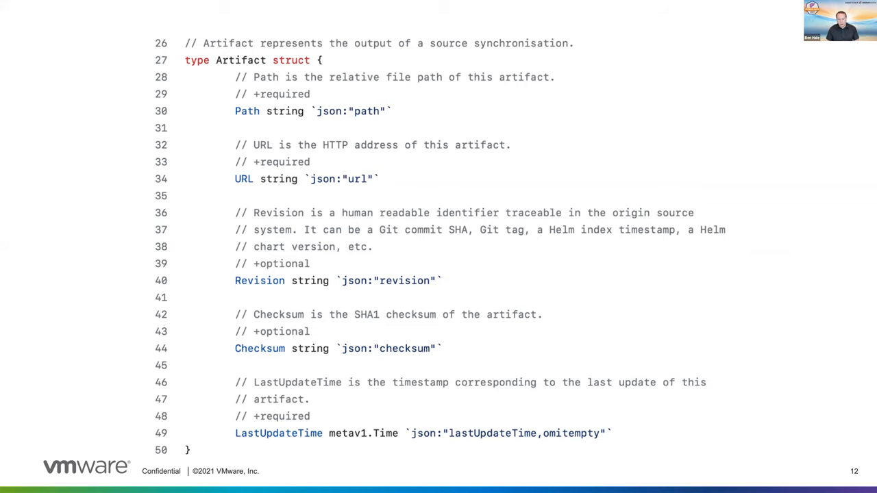
Step: Advance to slide 15, the 'Using OCIImages as Source' demo title slide
{"action": "key", "text": "right"}
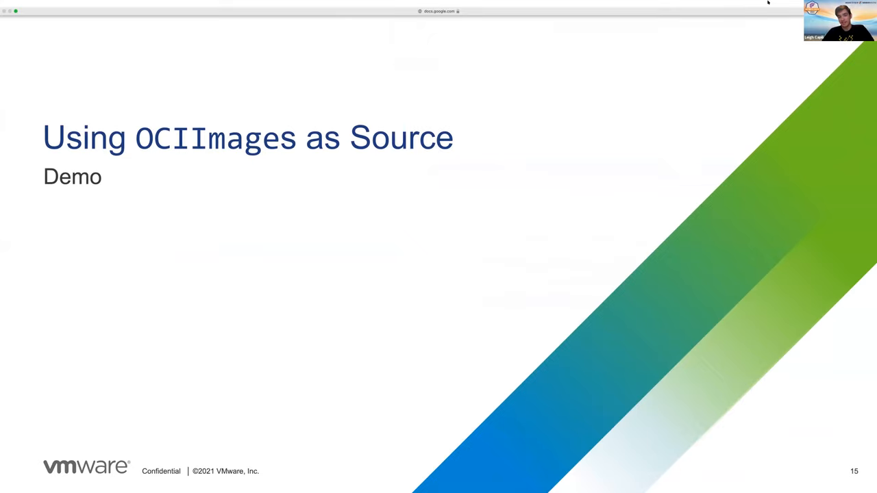
{"action": "mouse_move", "coordinate": [487, 16]}
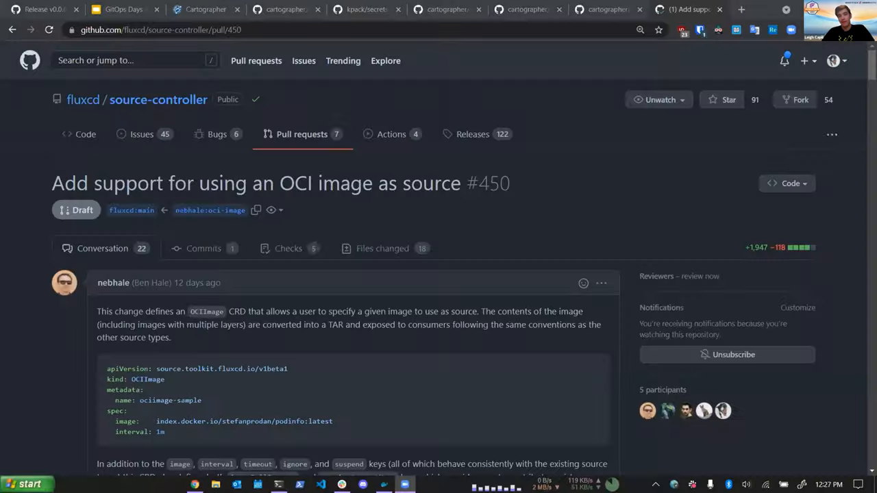
Step: Review the description of source-controller PR #450, then switch to the tdc-carvel-examples terminal
{"action": "scroll", "scroll_direction": "down", "scroll_amount": 3}
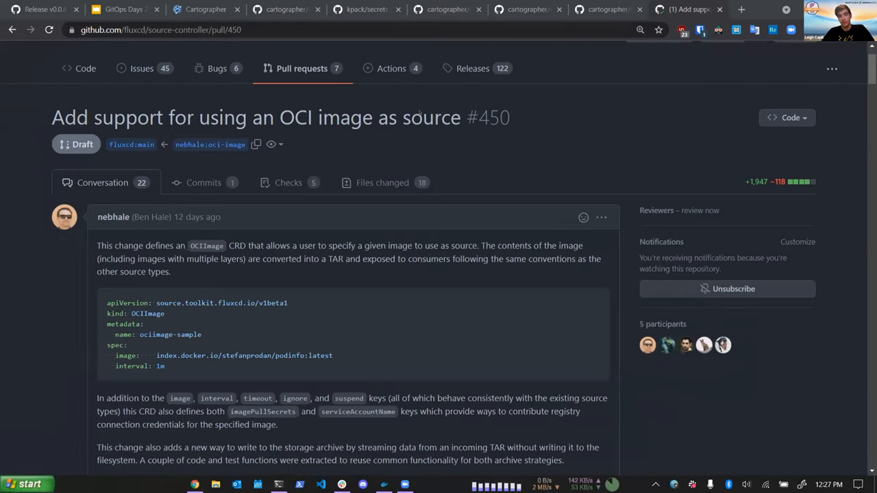
{"action": "left_click", "coordinate": [277, 484]}
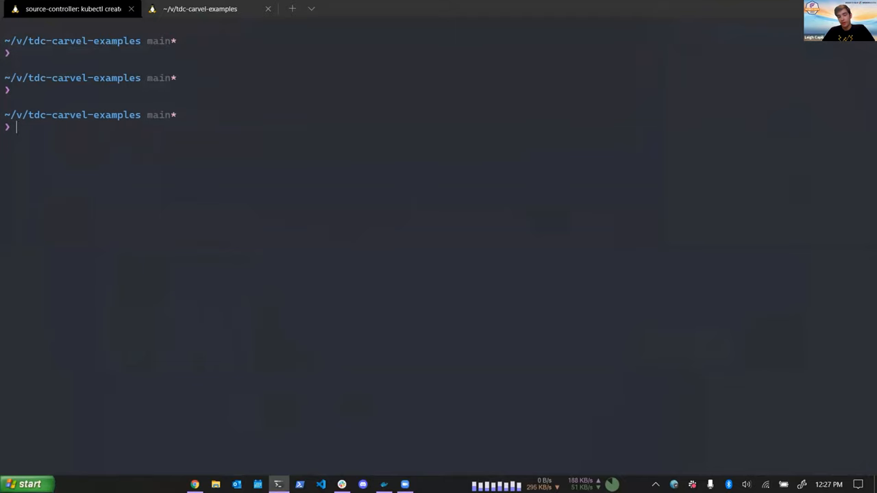
Step: Run kapp ls, showing six apps including source-controller and kpack deployed successfully
{"action": "type", "text": "kapp ls"}
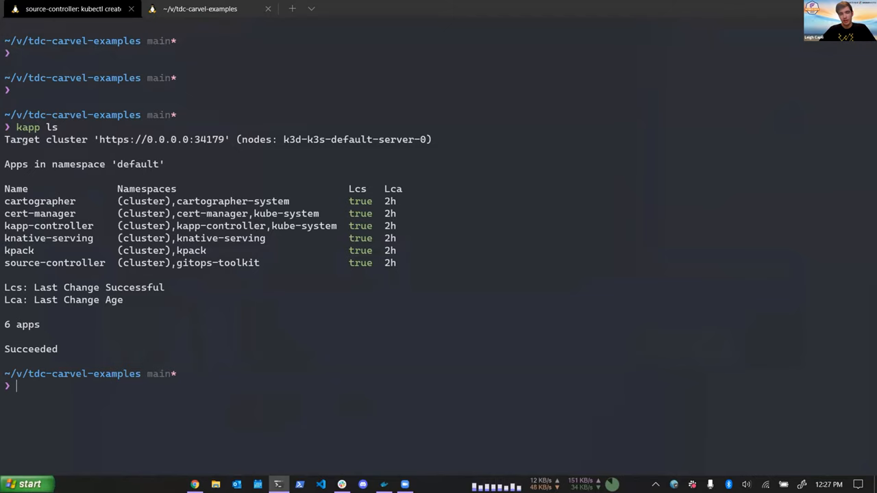
{"action": "mouse_move", "coordinate": [207, 195]}
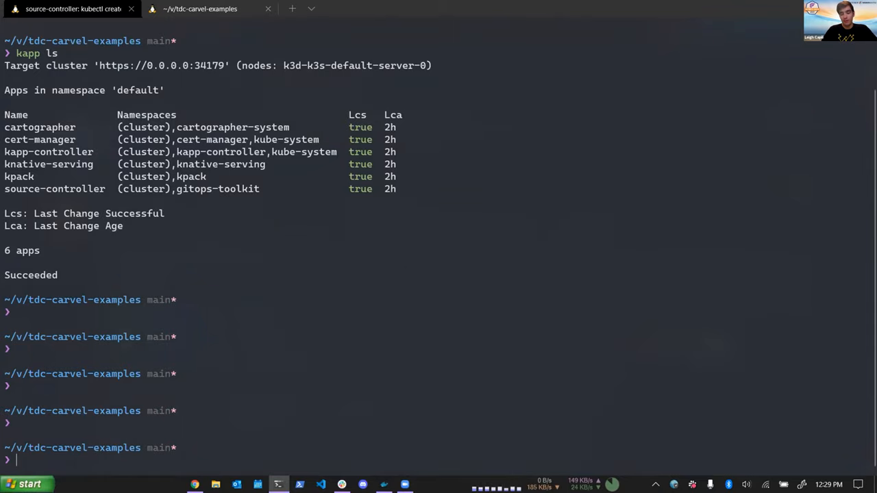
{"action": "scroll", "scroll_direction": "down", "scroll_amount": 3}
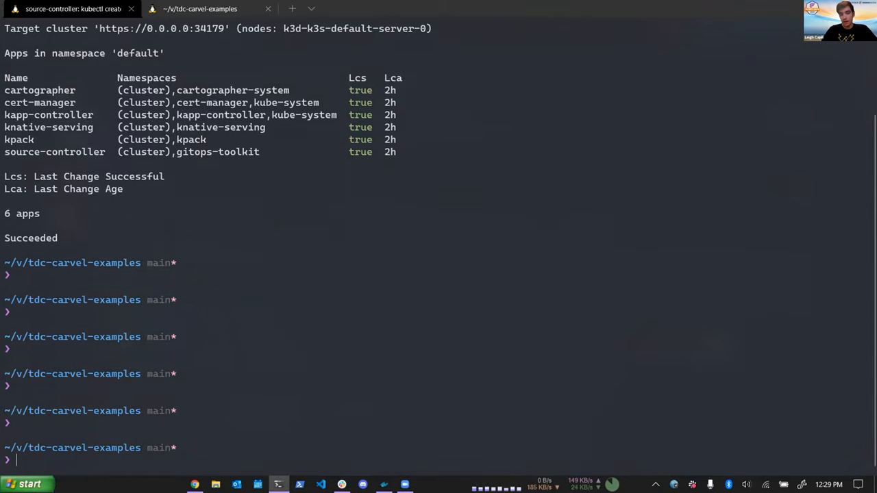
Step: Print demo.sh and review the OCIImage field schema with k explain --recursive ociimage
{"action": "type", "text": "c"}
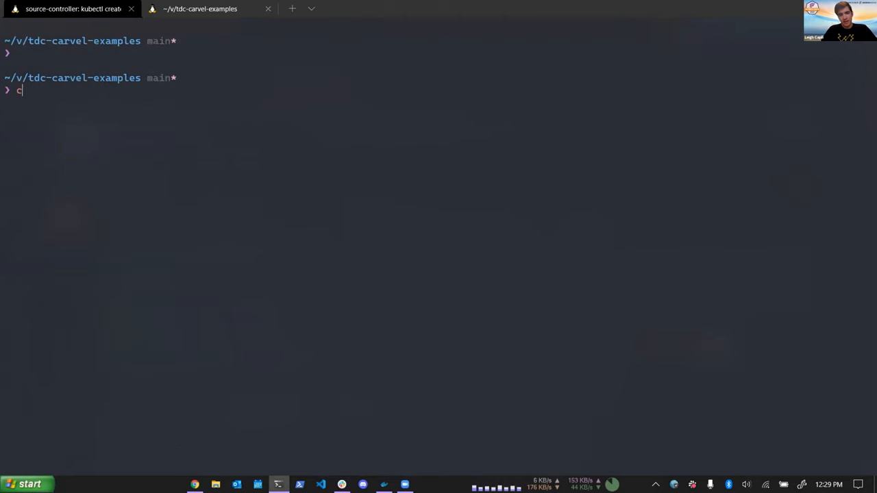
{"action": "type", "text": "at demo.sh"}
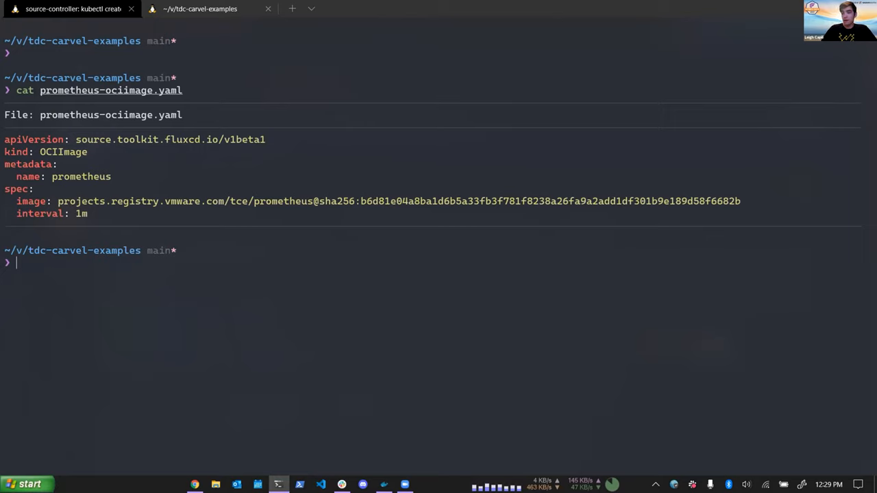
{"action": "mouse_move", "coordinate": [44, 272]}
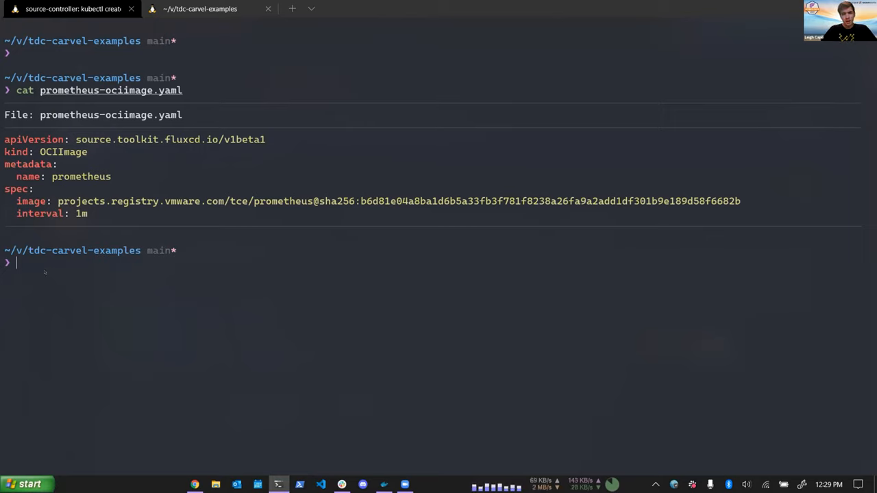
{"action": "type", "text": "k"}
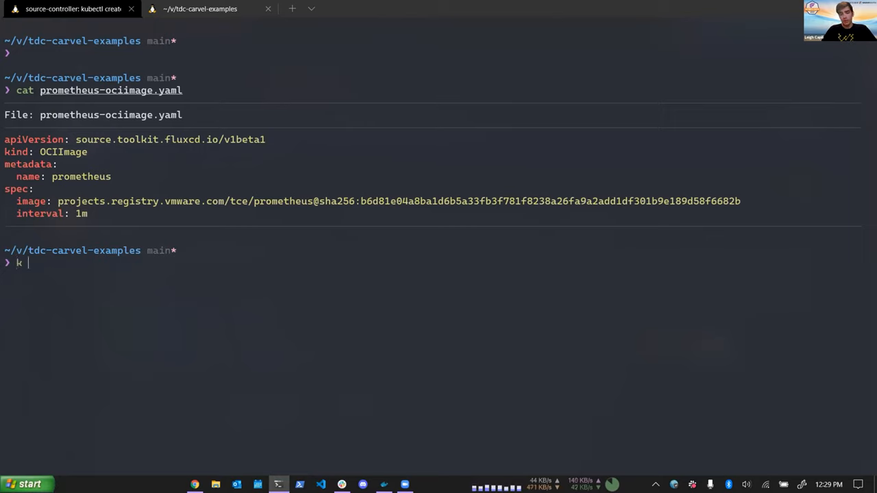
{"action": "type", "text": "explain"}
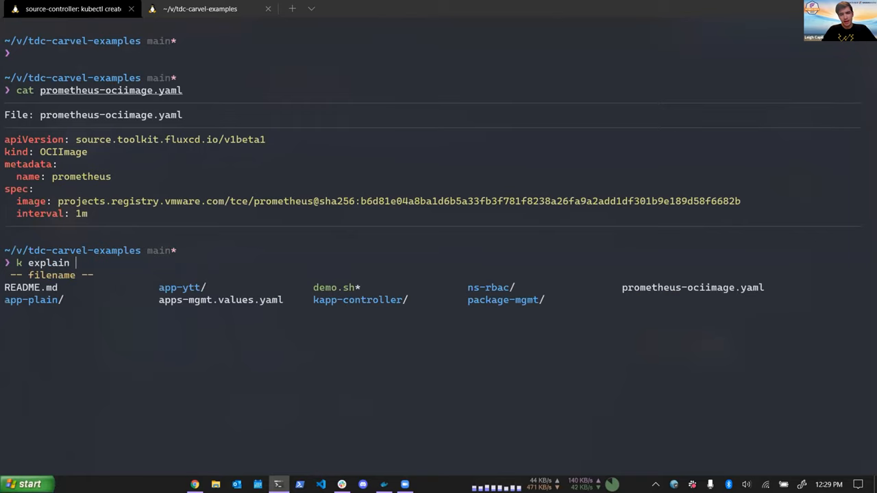
{"action": "key", "text": "escape"}
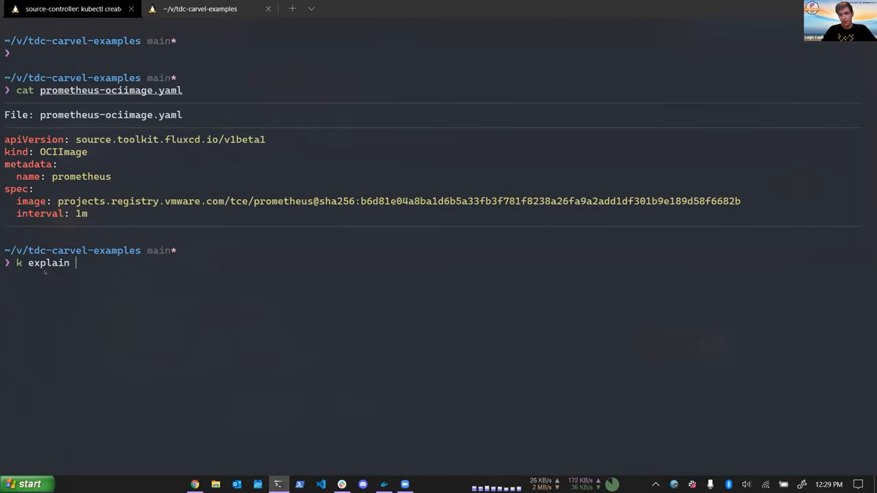
{"action": "type", "text": "--recursive ociimage"}
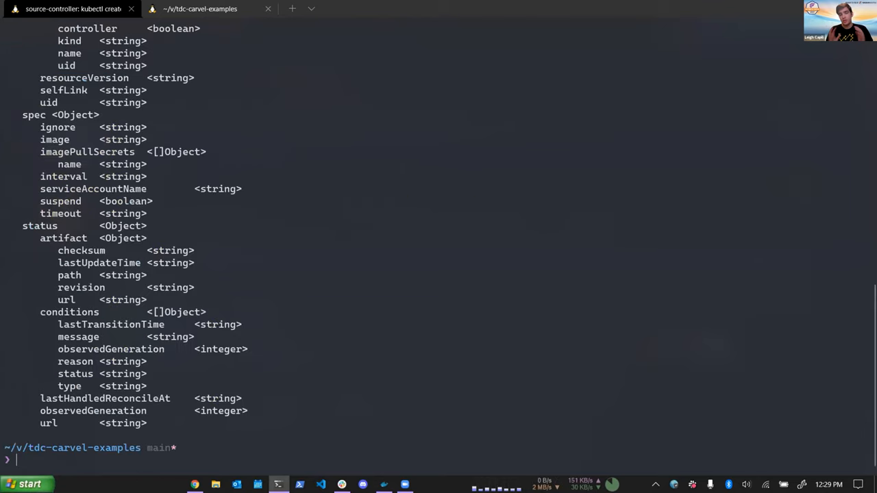
{"action": "type", "text": "k explain --recursive ociimage"}
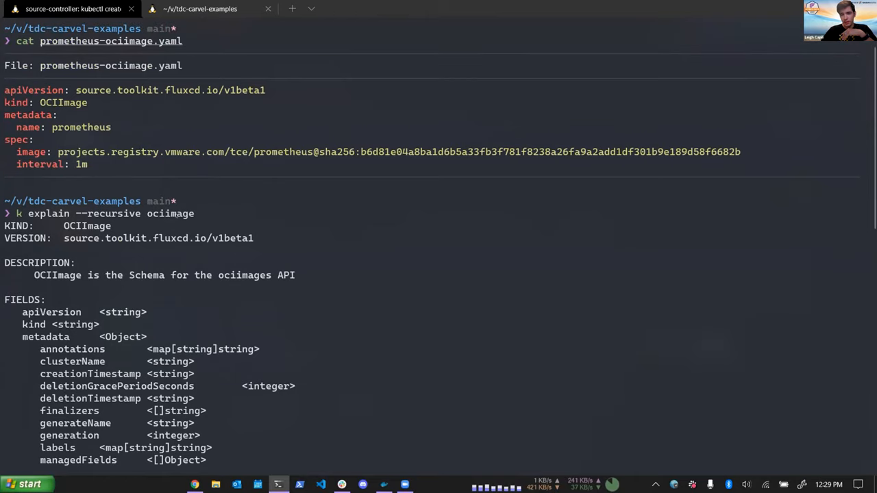
{"action": "scroll", "scroll_direction": "down", "scroll_amount": 3}
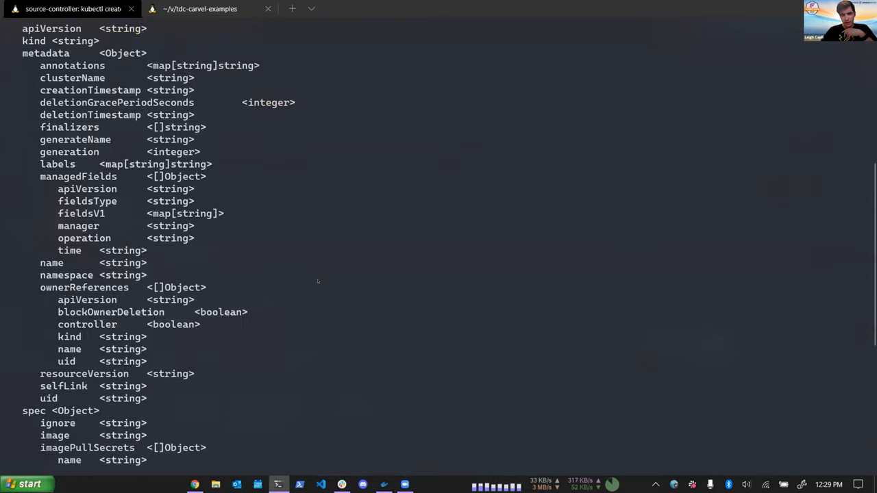
{"action": "scroll", "scroll_direction": "down", "scroll_amount": 3}
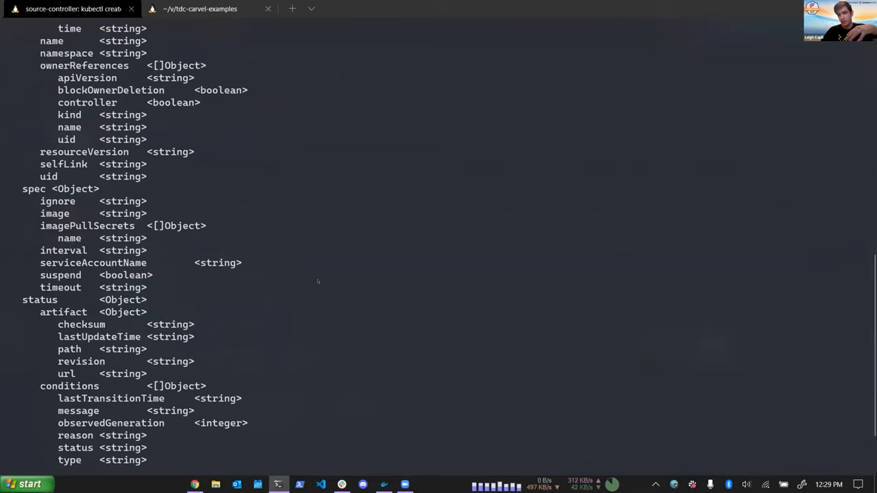
{"action": "scroll", "scroll_direction": "down", "scroll_amount": 3}
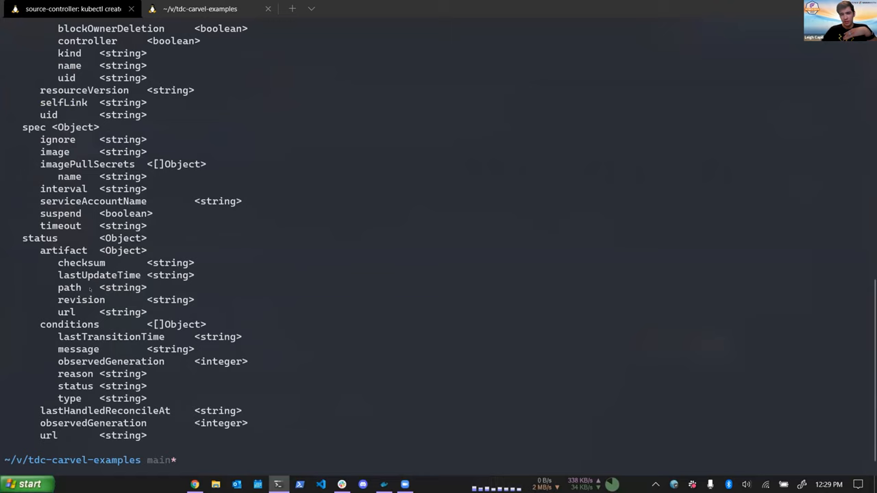
Step: Review the Bucket and GitRepository schemas, then apply prometheus-ociimage.yaml
{"action": "type", "text": "k explain --recursive"}
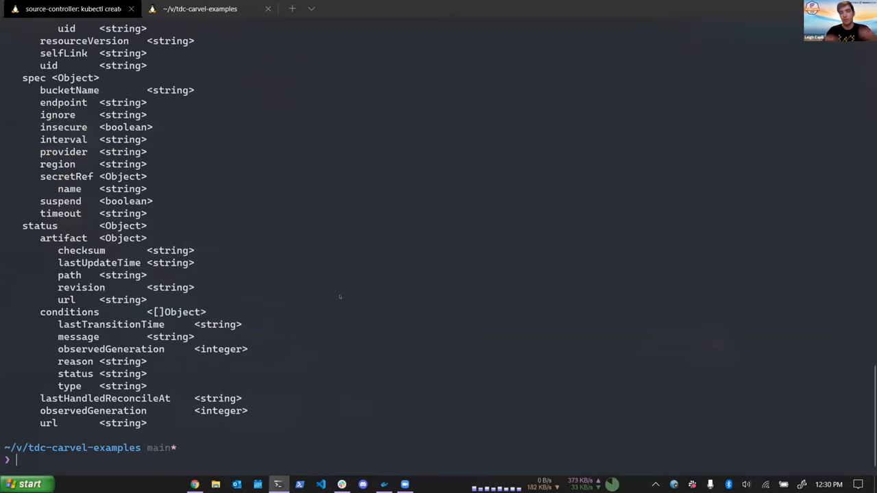
{"action": "type", "text": "k explain --recursive bucket"}
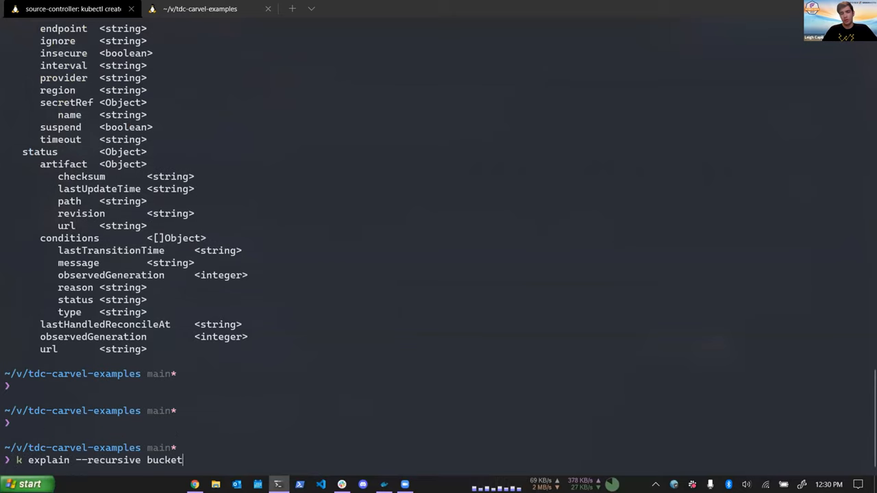
{"action": "type", "text": "gitrepo"}
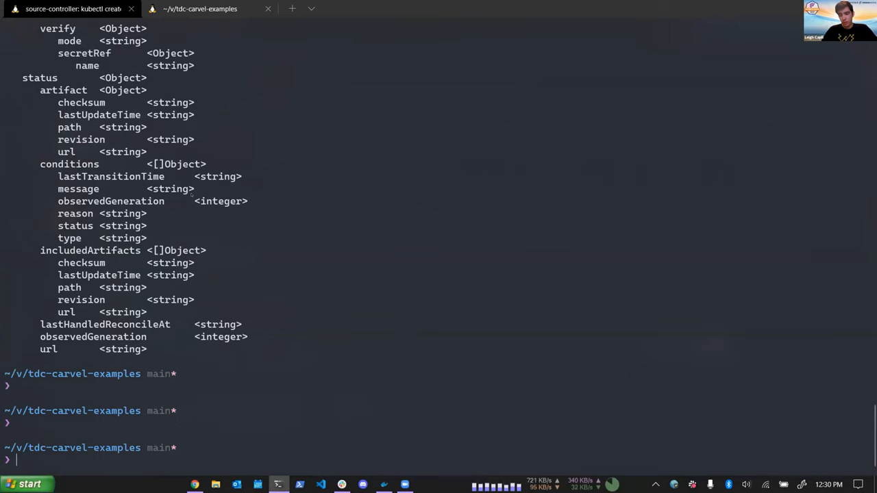
{"action": "type", "text": "k apply -f prometheus-ociimage.yaml"}
{"action": "type", "text": "cat prometheus-ociimage.yaml"}
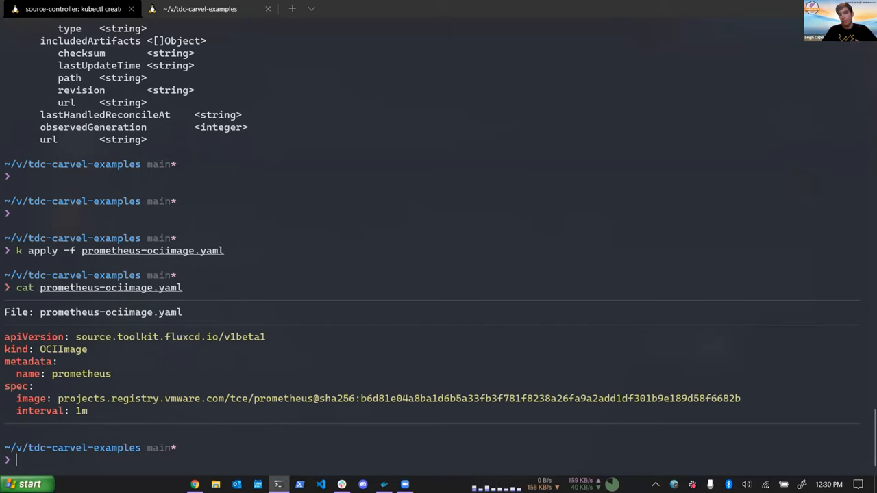
{"action": "mouse_move", "coordinate": [221, 376]}
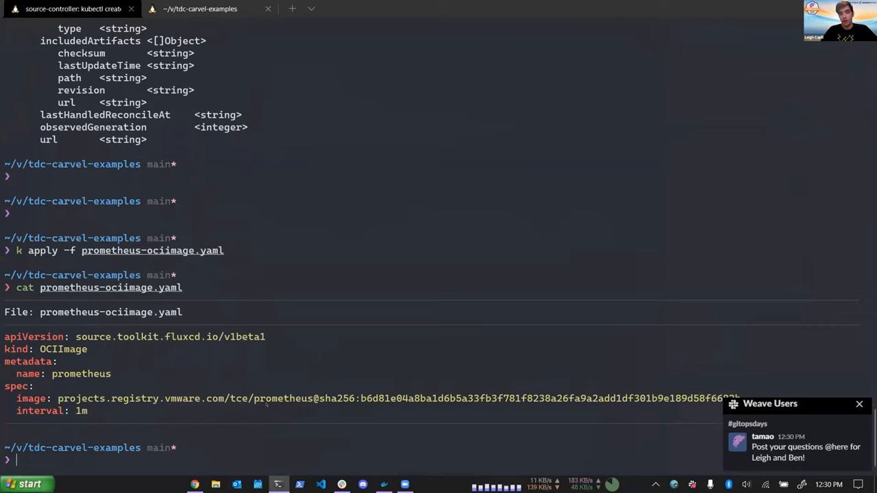
{"action": "mouse_move", "coordinate": [164, 402]}
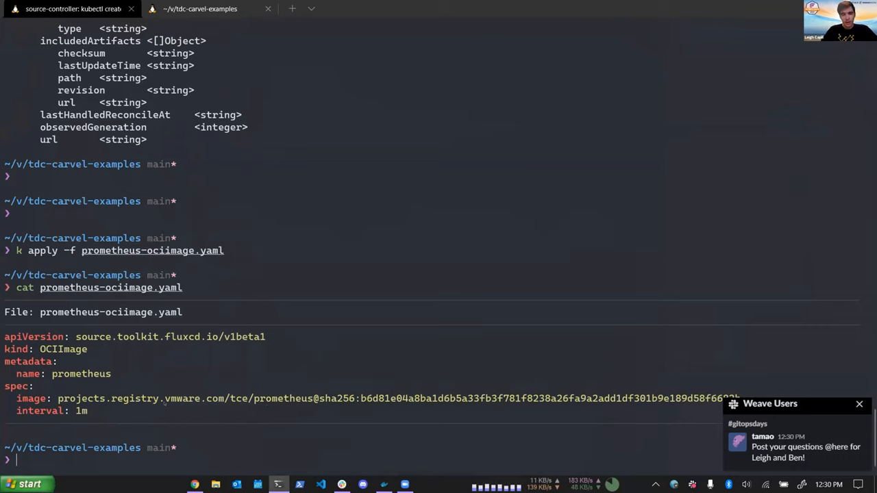
{"action": "double_click", "coordinate": [283, 398]}
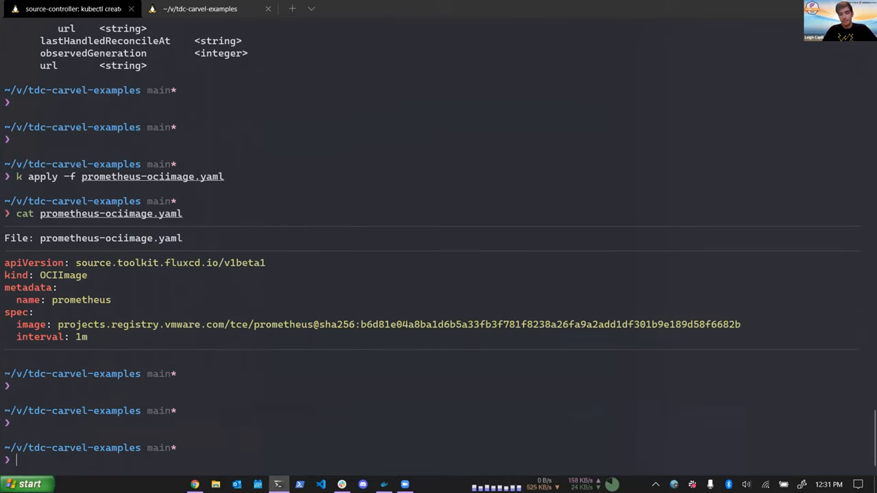
Step: Re-apply prometheus-ociimage.yaml, then delete it with k delete -f and clear the terminal
{"action": "type", "text": "k"}
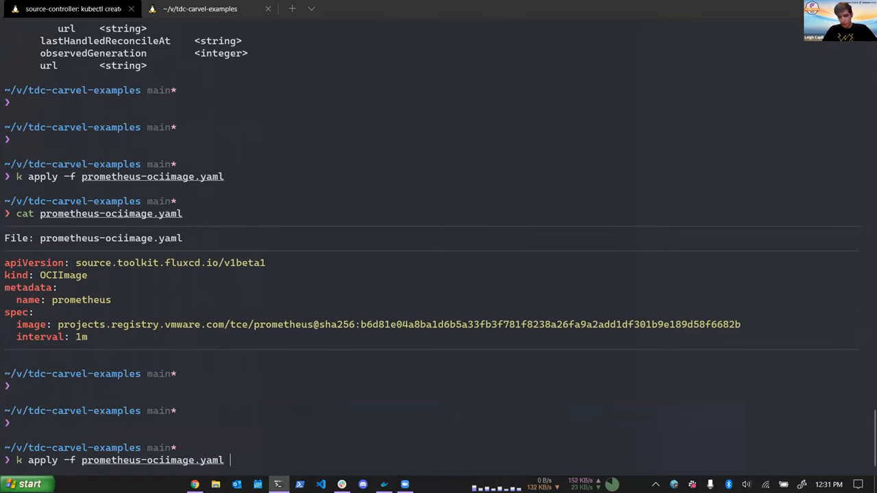
{"action": "key", "text": "Return"}
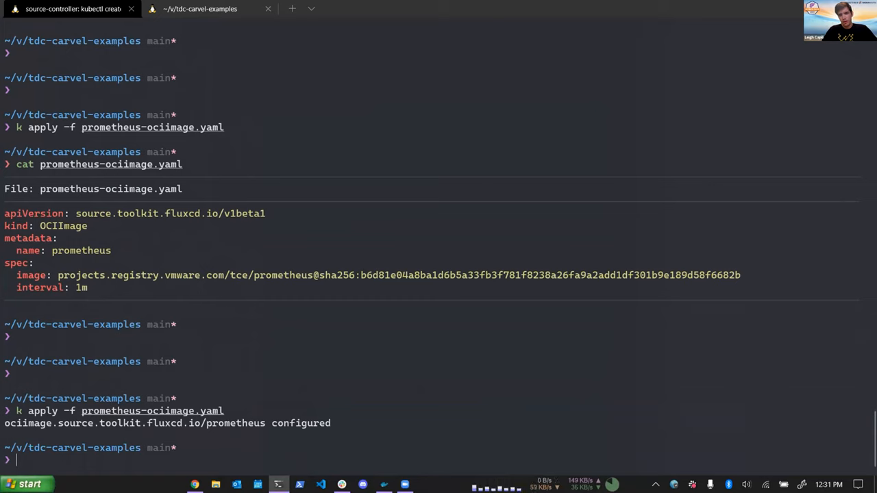
{"action": "type", "text": "k delete po -n gitops-toolkit debug"}
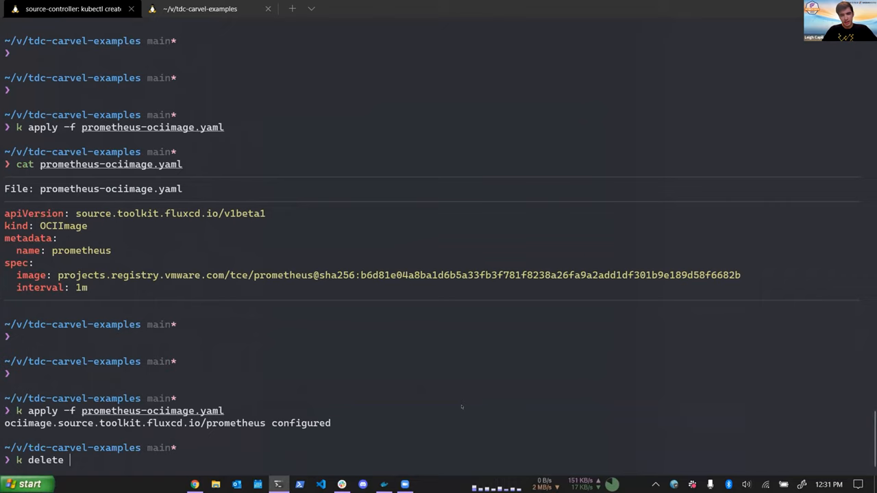
{"action": "type", "text": "-f"}
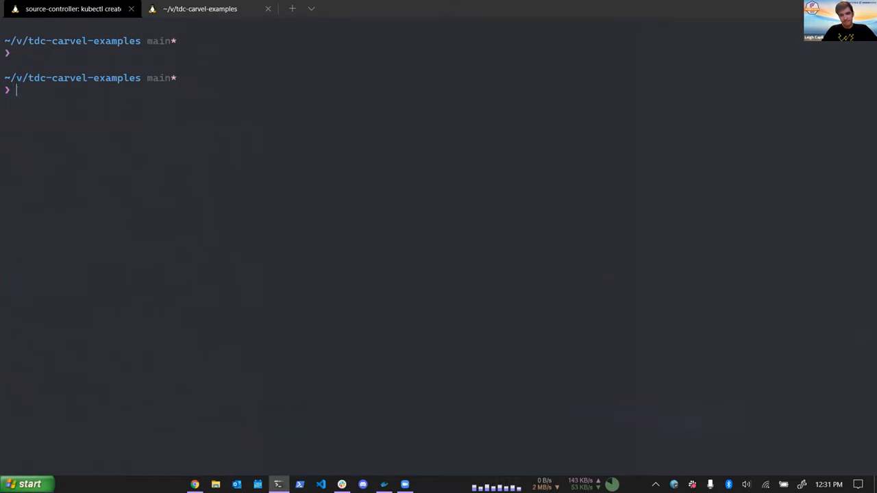
Step: List ociimages.source.toolkit.fluxcd.io (none found), then recreate it from prometheus-ociimage.yaml
{"action": "type", "text": "k get ociimages.source.toolkit.fluxcd.io -A"}
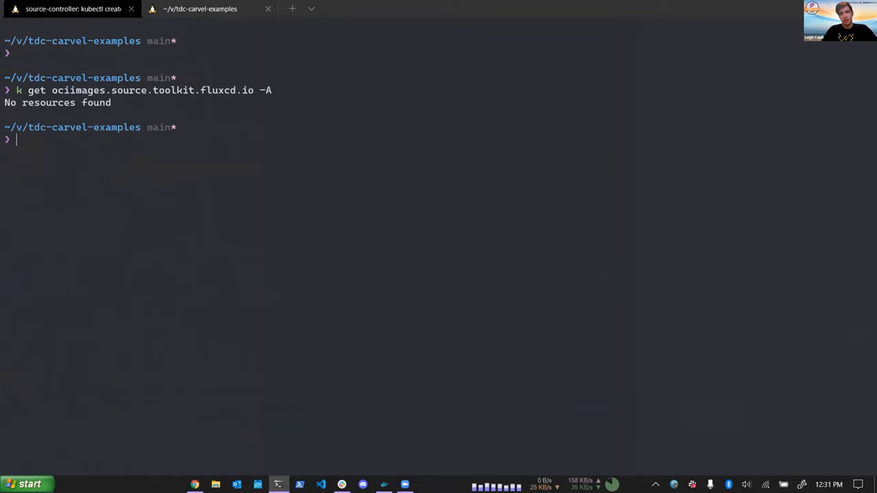
{"action": "type", "text": "k"}
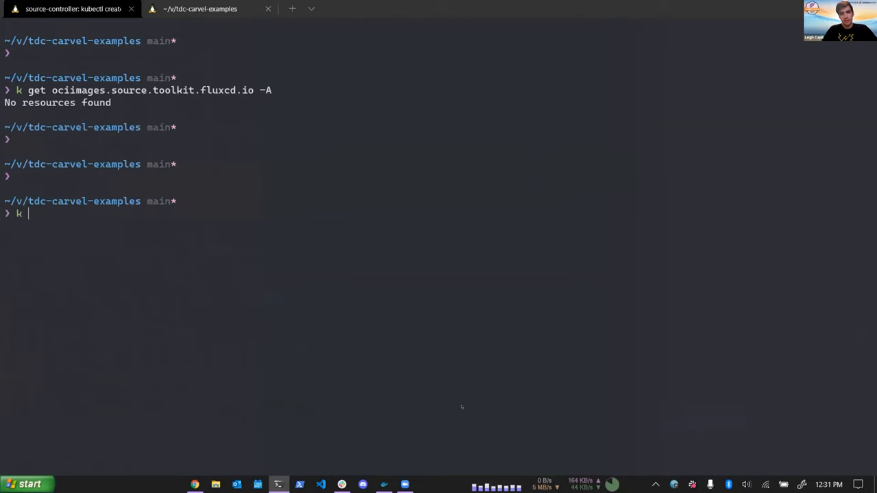
{"action": "type", "text": "apply -f prometheus-ociimage.yaml"}
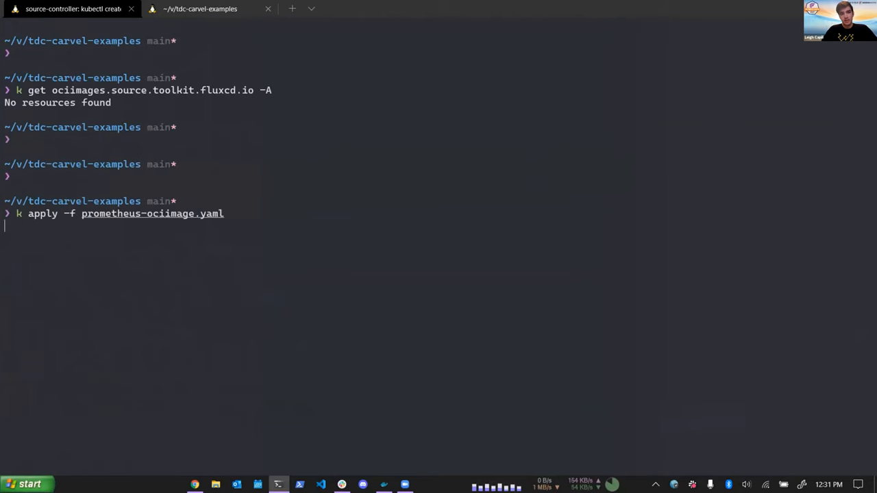
{"action": "key", "text": "Return"}
{"action": "type", "text": "k get ociimages.source.toolkit.fluxcd.io -A"}
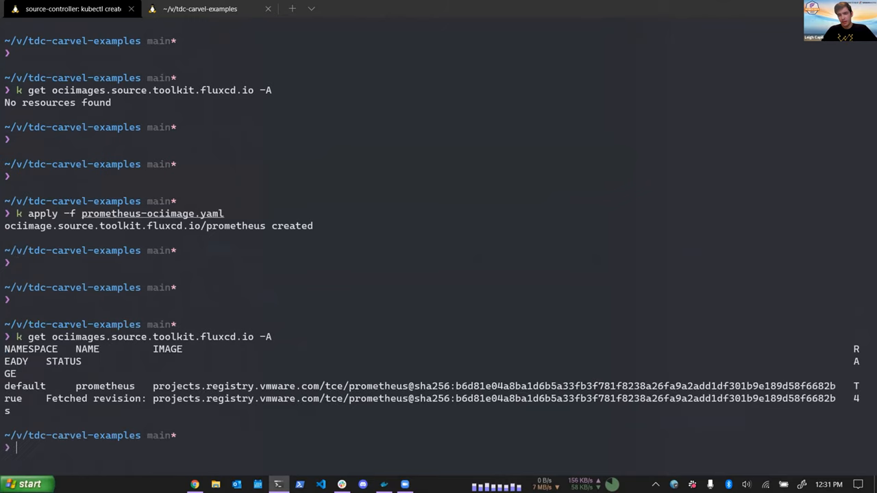
{"action": "mouse_move", "coordinate": [286, 340]}
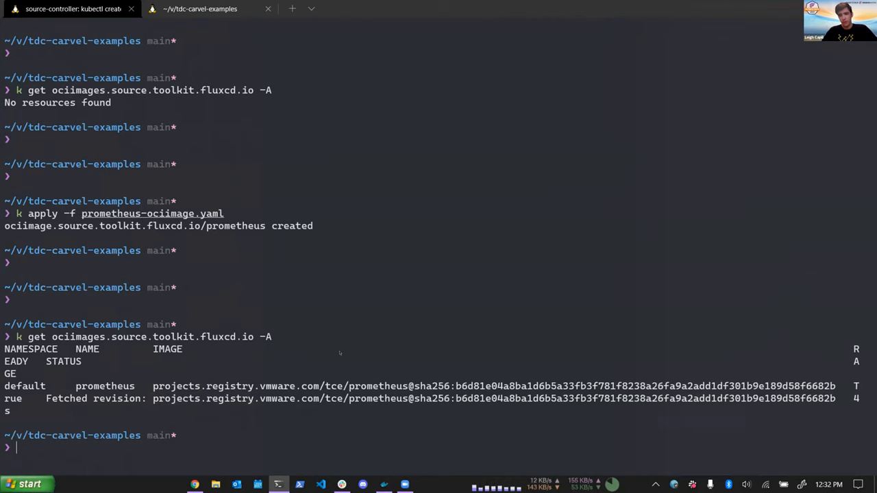
Step: Check source-controller logs for minute-by-minute Prometheus OCIImage reconciliations, then stop following
{"action": "type", "text": "k log s"}
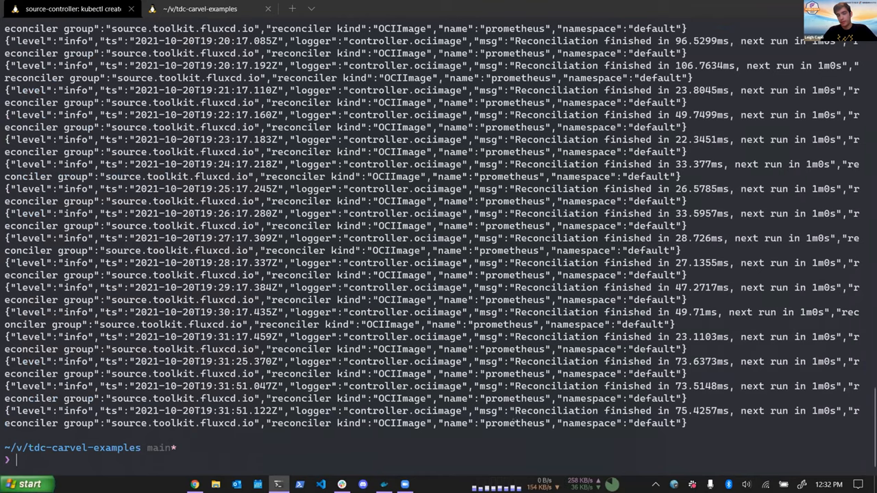
{"action": "double_click", "coordinate": [515, 423]}
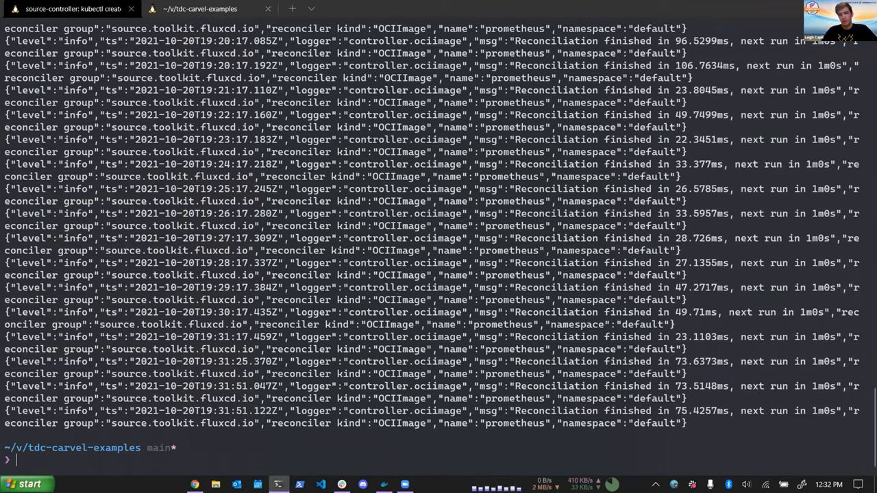
Step: Run k describe ociimage, tab-completing the resource type, to show its details
{"action": "type", "text": "k describe"}
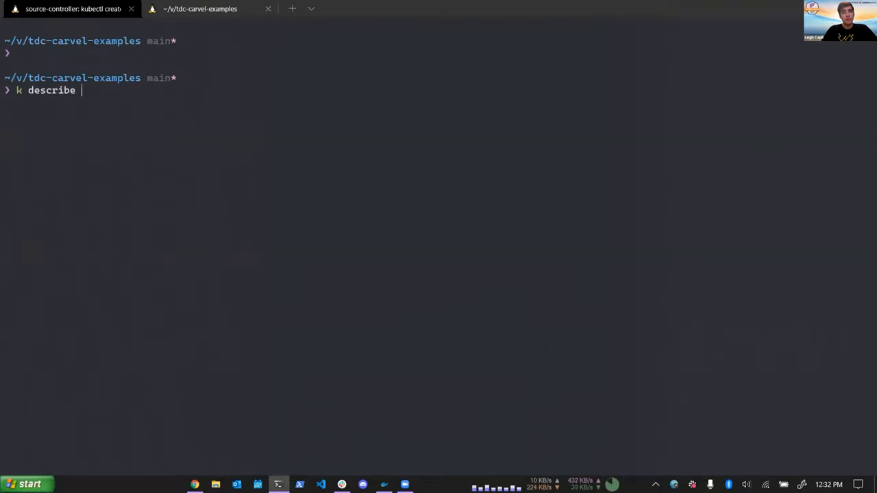
{"action": "type", "text": "o"}
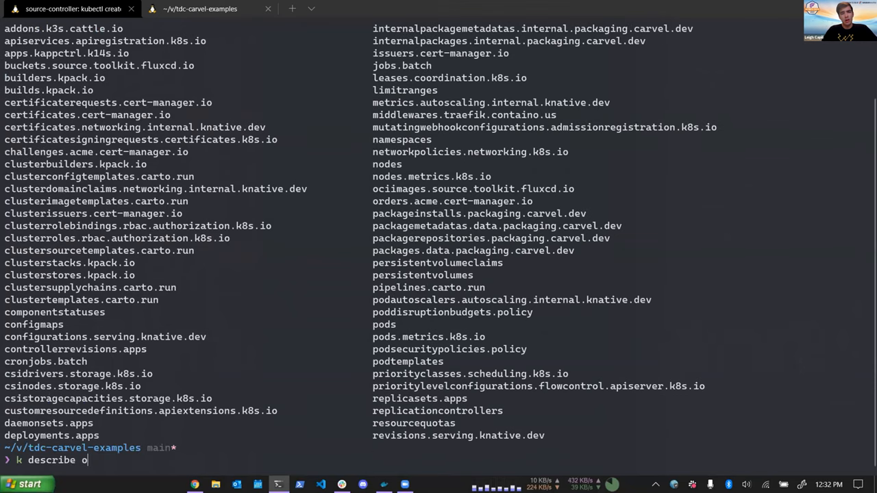
{"action": "type", "text": "ciimage"}
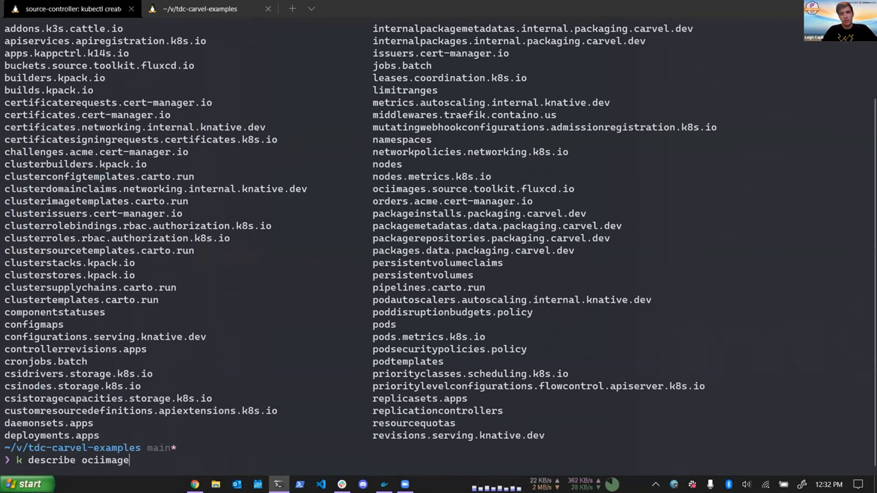
{"action": "key", "text": "Return"}
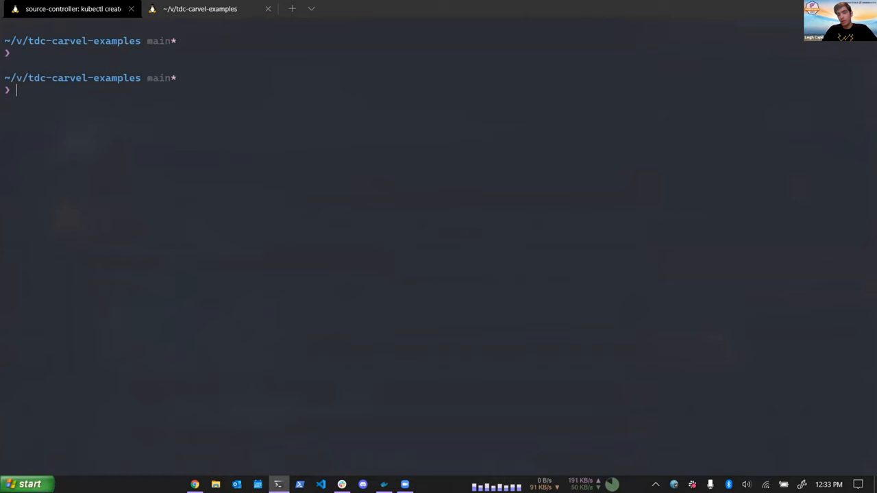
Step: Replace the old debug pod with a fresh alpine shell pod and type the prometheus artifact wget URL
{"action": "type", "text": "k delete po -n gitops-toolkit debug"}
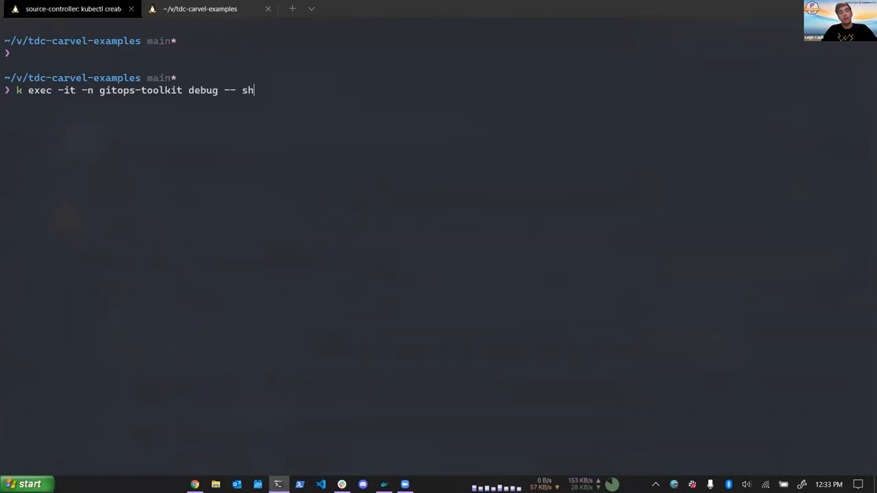
{"action": "type", "text": "kubectl run -i --tty debug --image=alpine -n gitops-toolkit -- sh"}
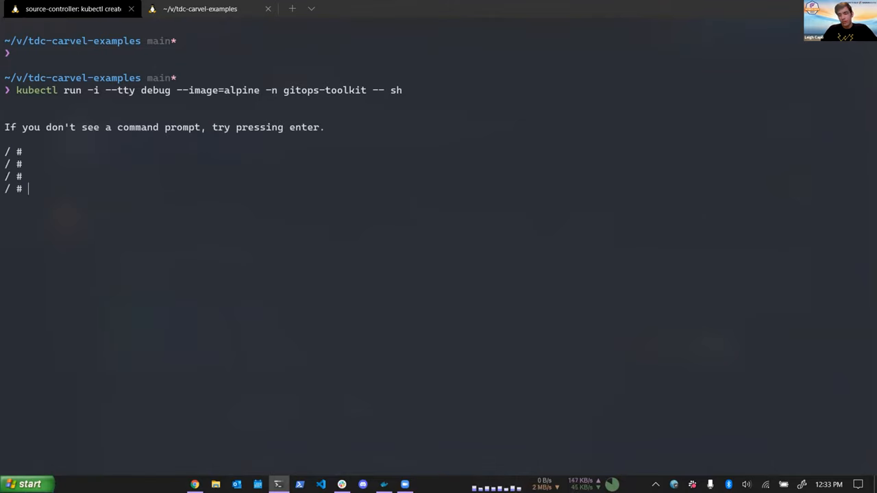
{"action": "type", "text": "wget http://source-controller.gitops-toolkit.svc.cluster.local./ociimage/default/prometheus/sha256:b6d81e04a8ba1d6b5a33fb3f781f8238a26fa9a2add1df301b9e189d58f6682b.tar.gz"}
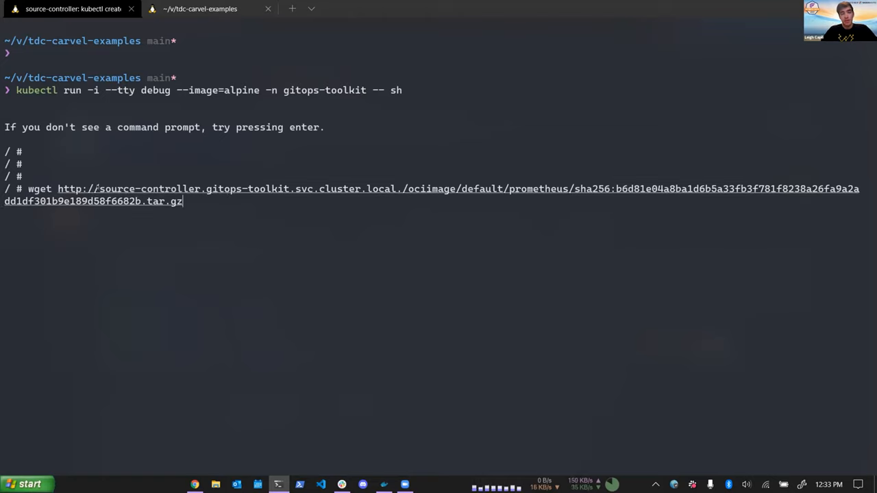
Step: Highlight the ociimage, default namespace and prometheus parts of the artifact URL
{"action": "double_click", "coordinate": [147, 189]}
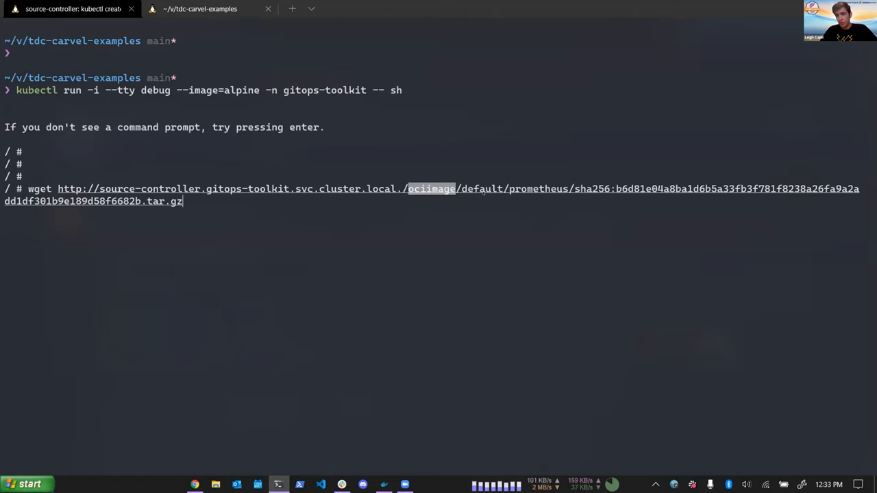
{"action": "double_click", "coordinate": [481, 189]}
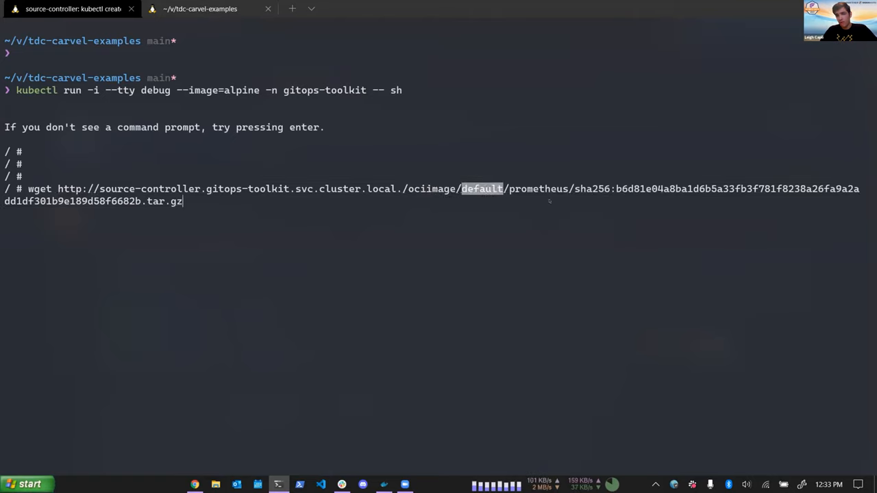
{"action": "double_click", "coordinate": [539, 189]}
{"action": "type", "text": "cat"}
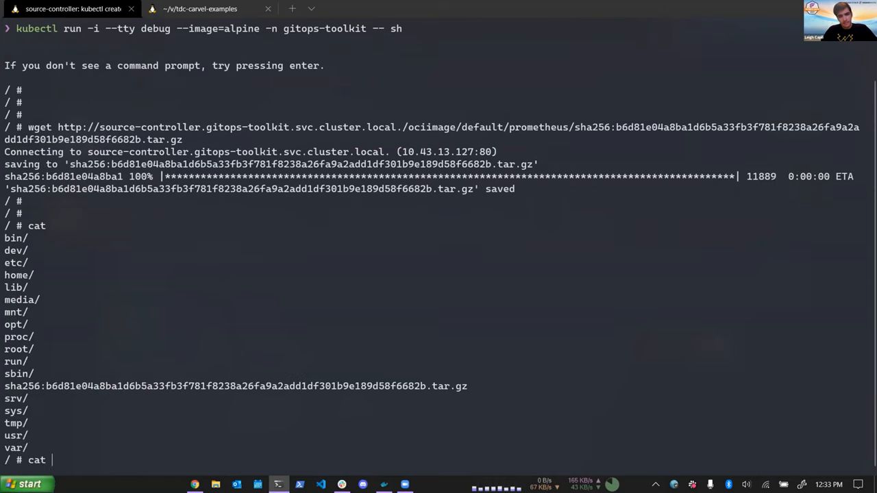
Step: List the pod directory with ls -la, list the tarball's files with tar -tf, and scroll through them
{"action": "type", "text": "ls -la"}
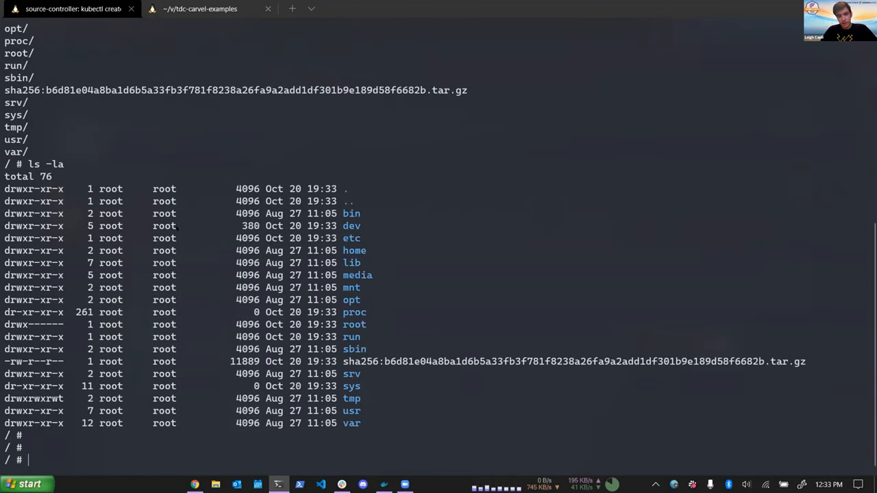
{"action": "type", "text": "tar -"}
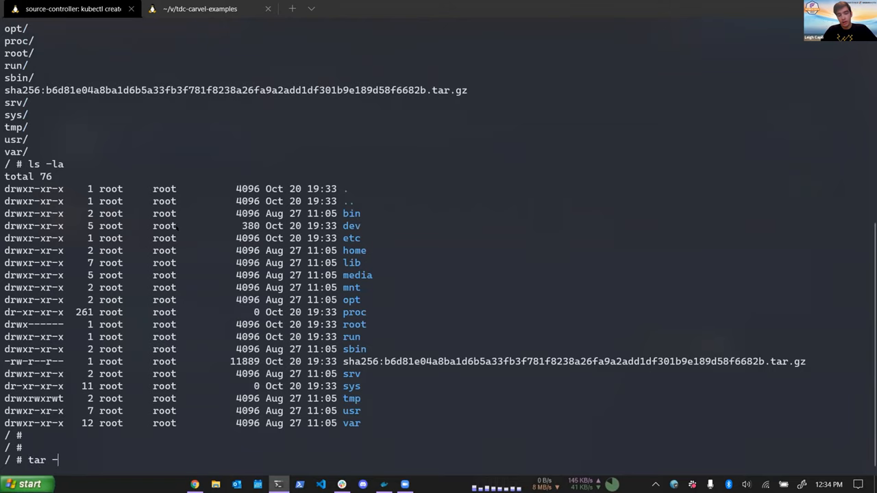
{"action": "type", "text": "tf"}
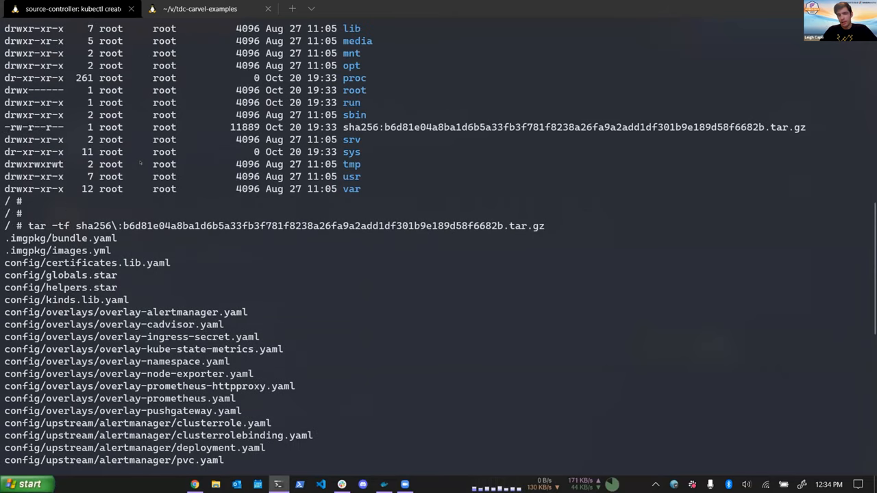
{"action": "scroll", "scroll_direction": "down", "scroll_amount": 3}
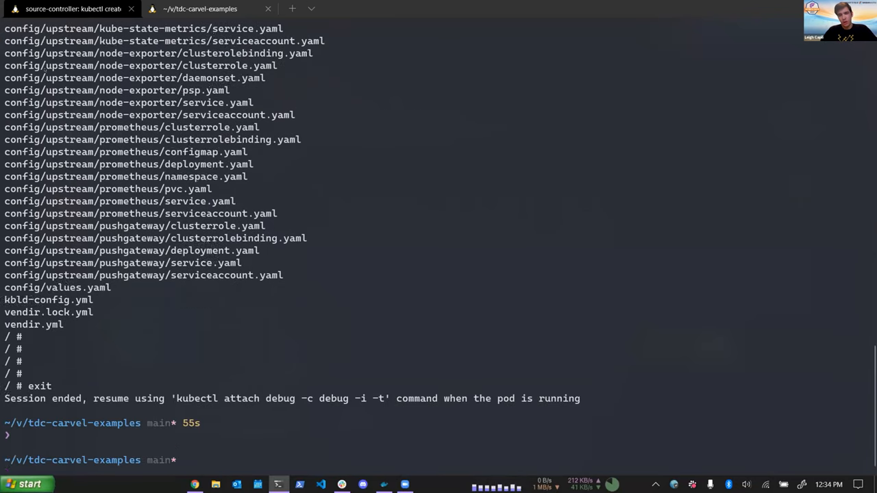
{"action": "scroll", "scroll_direction": "down", "scroll_amount": 3}
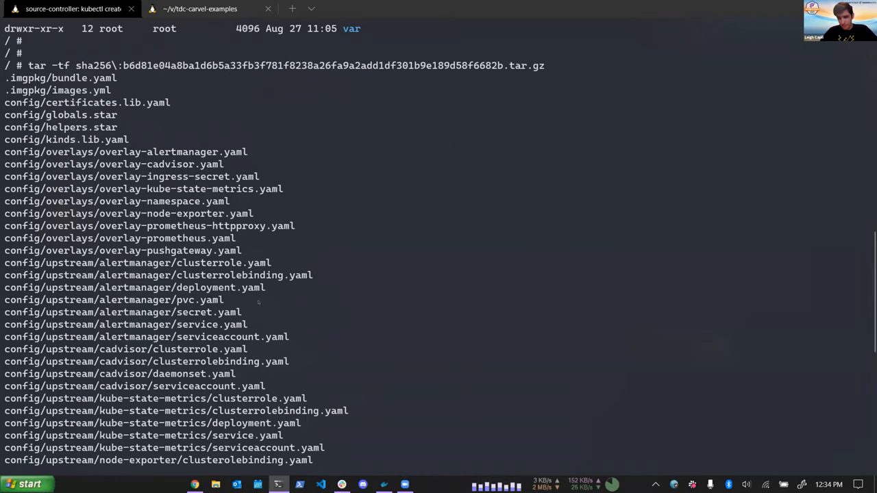
Step: Open another alpine debug pod shell and abandon a half-typed tar -xvzf extraction
{"action": "type", "text": "kubectl run -i --tty debug --image=alpine -n gitops-toolkit -- sh"}
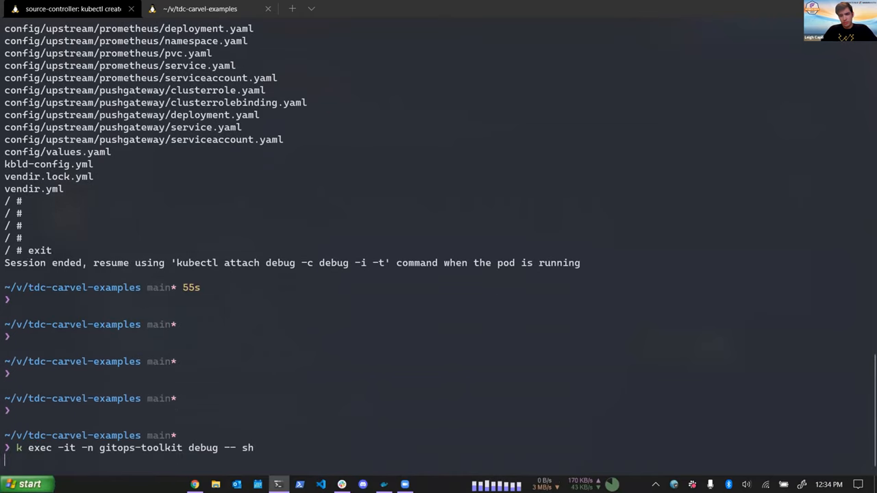
{"action": "type", "text": "tar"}
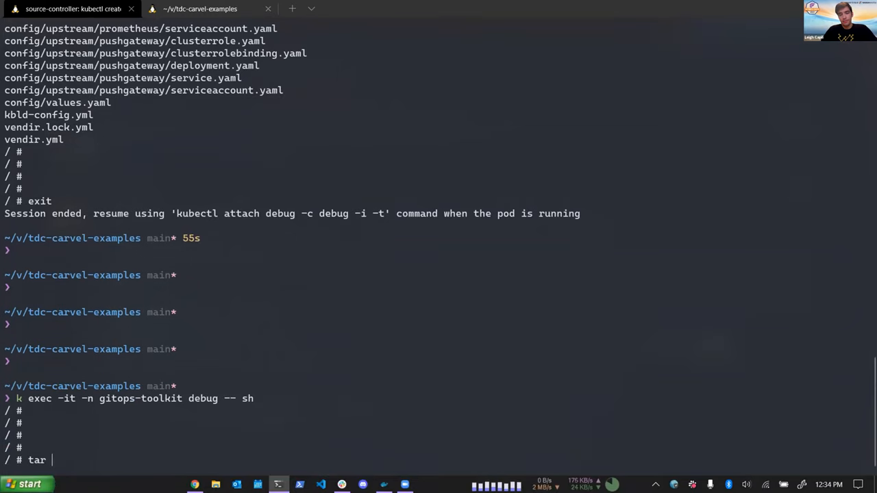
{"action": "type", "text": "x"}
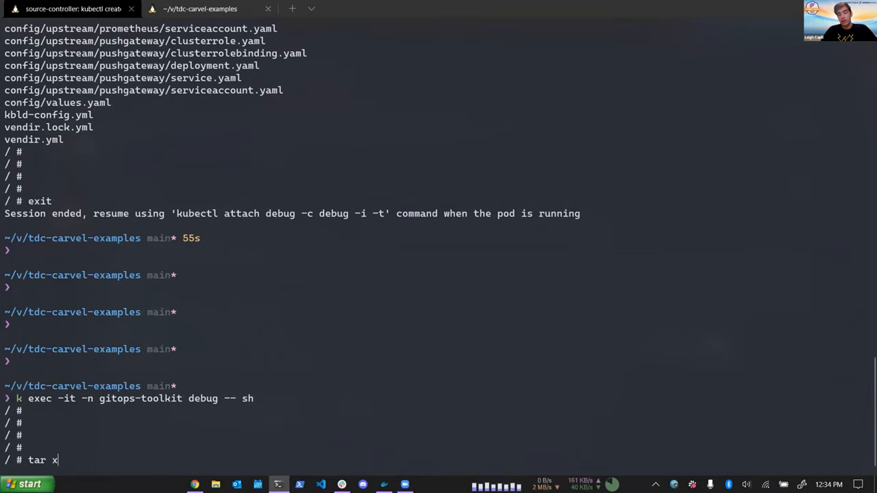
{"action": "type", "text": "vzf s"}
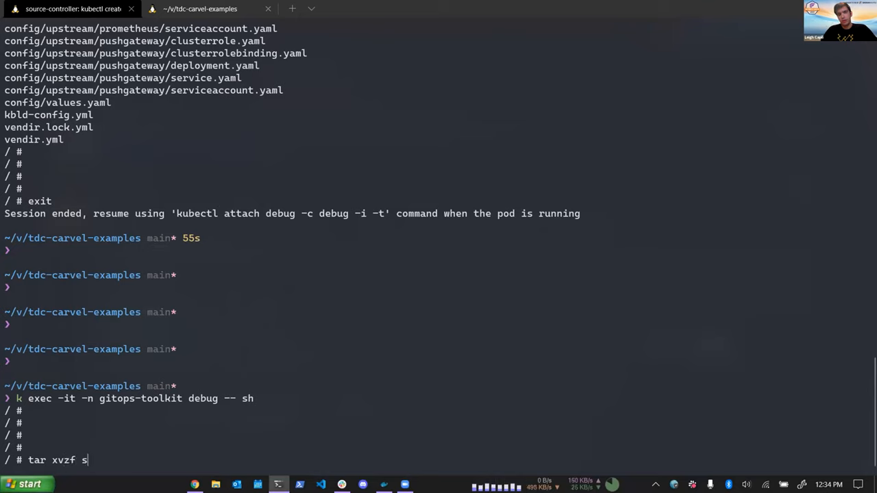
{"action": "type", "text": "-xvzf"}
{"action": "type", "text": "ls s"}
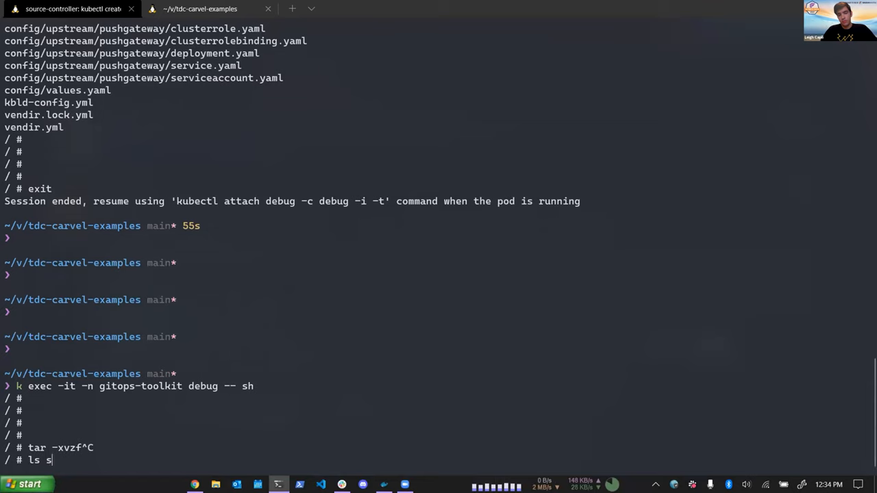
{"action": "key", "text": "BackSpace"}
{"action": "type", "text": "-la"}
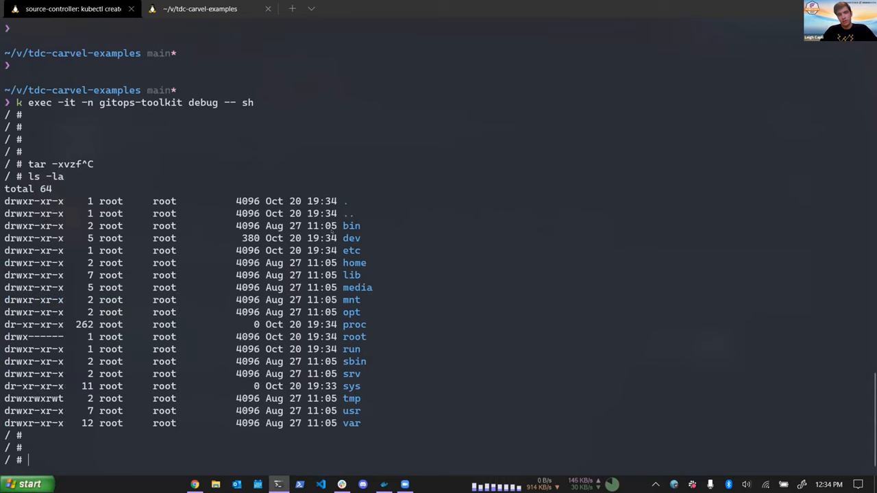
Step: List the pod's root directory with ls -la, then exit the pod shell
{"action": "type", "text": "ls -la"}
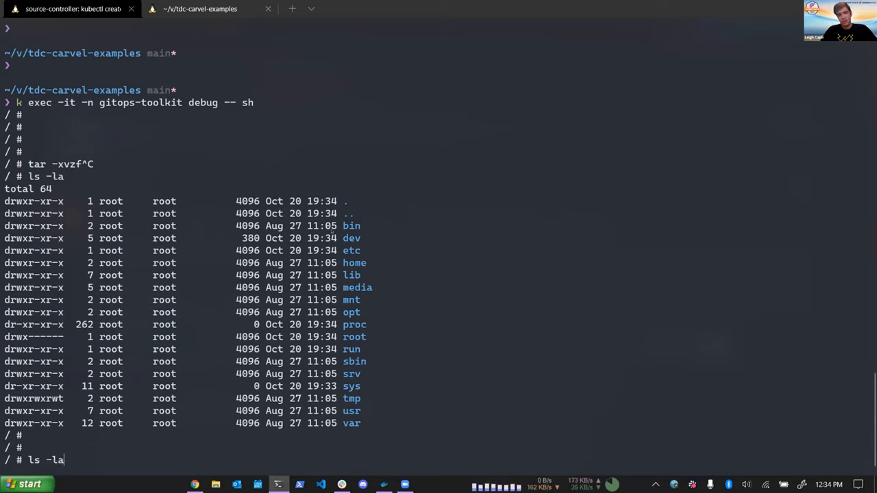
{"action": "type", "text": "wget"}
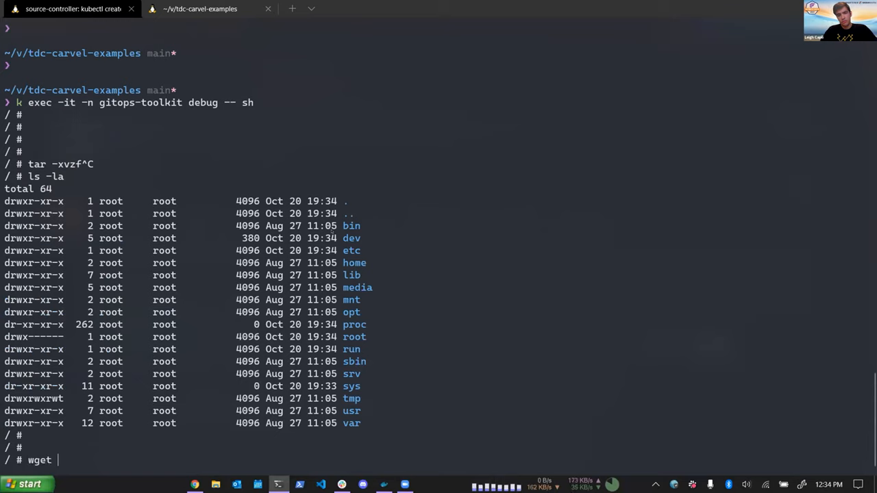
{"action": "type", "text": "prometheus"}
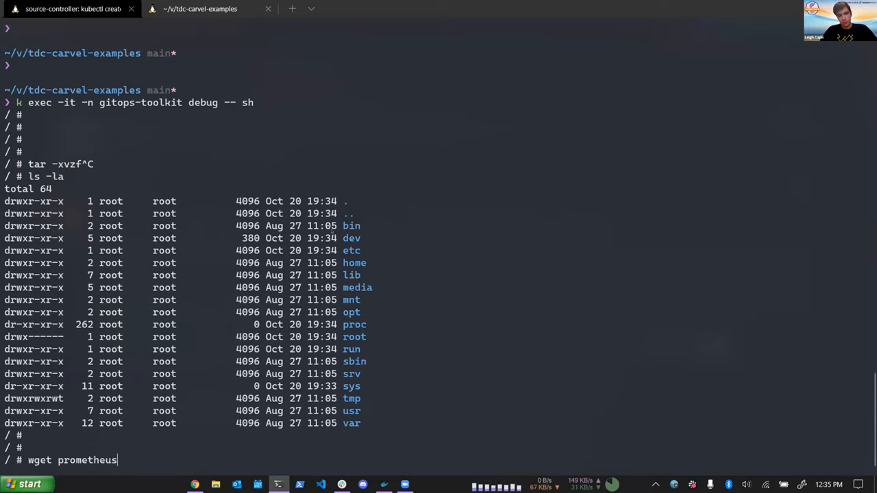
{"action": "type", "text": "exit"}
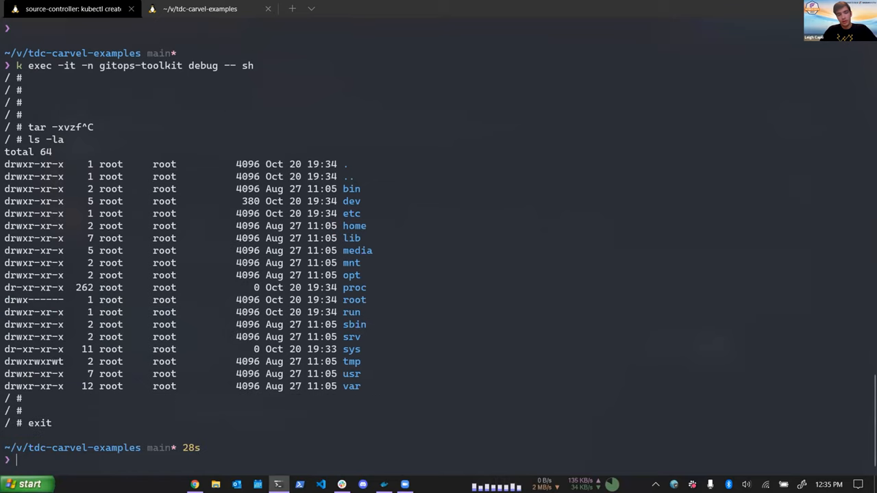
Step: Run k describe on the prometheus OCIImage and add blank lines below the output
{"action": "type", "text": "k describe ociimager"}
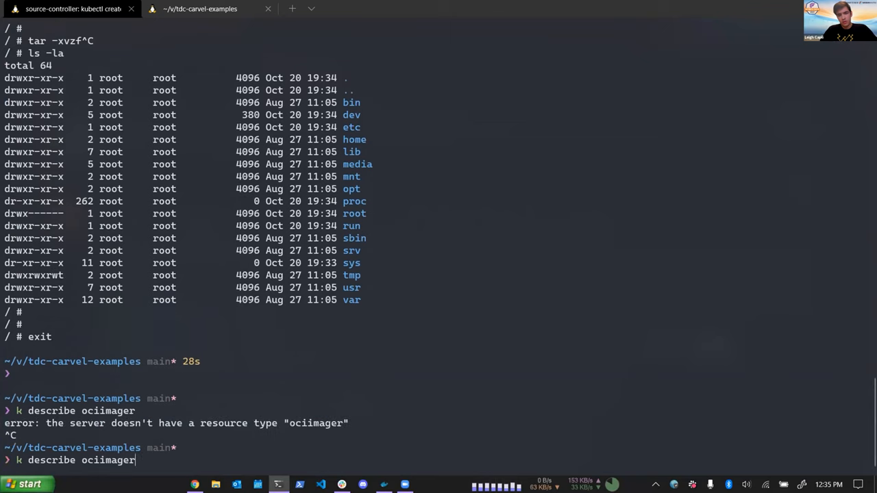
{"action": "key", "text": "Return"}
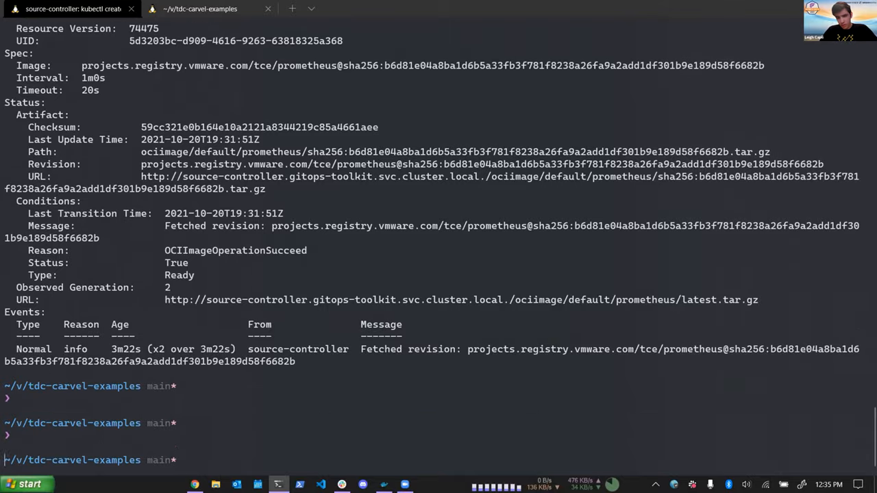
{"action": "key", "text": "enter"}
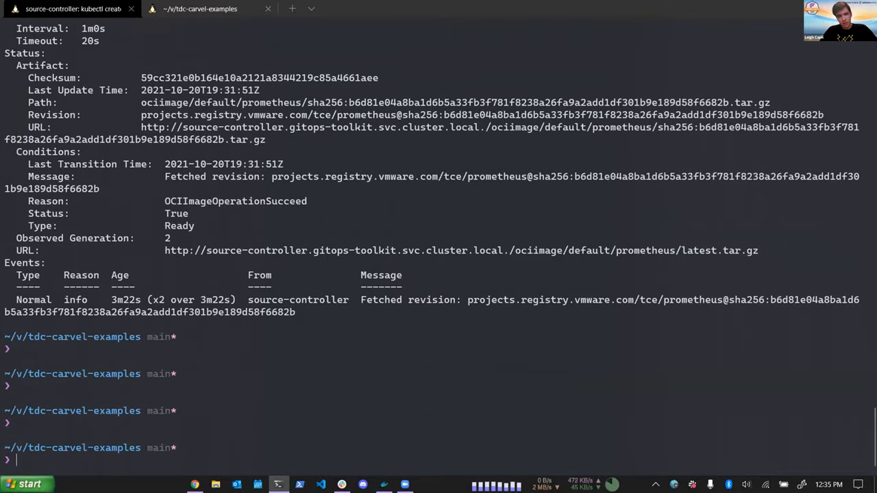
Step: Exec into the gitops-toolkit debug pod and type the wget URL for the prometheus artifact
{"action": "type", "text": "c"}
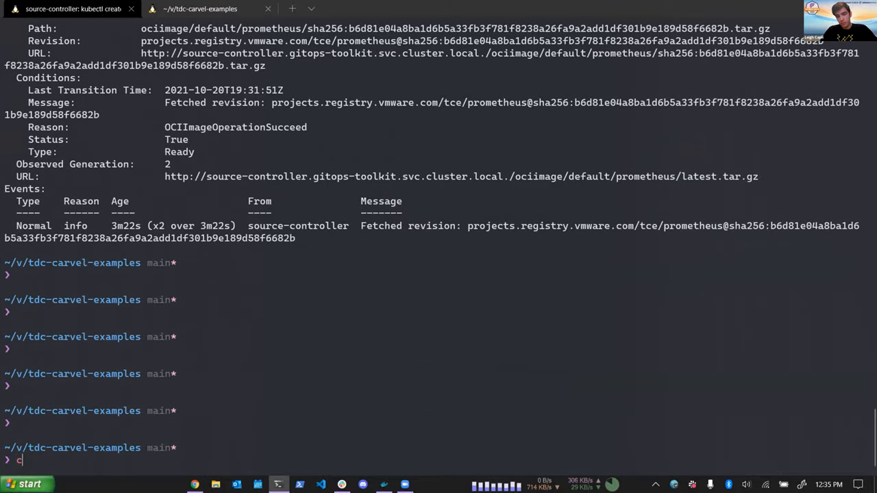
{"action": "type", "text": "k exec -it -n gitops-toolkit debug -- sh"}
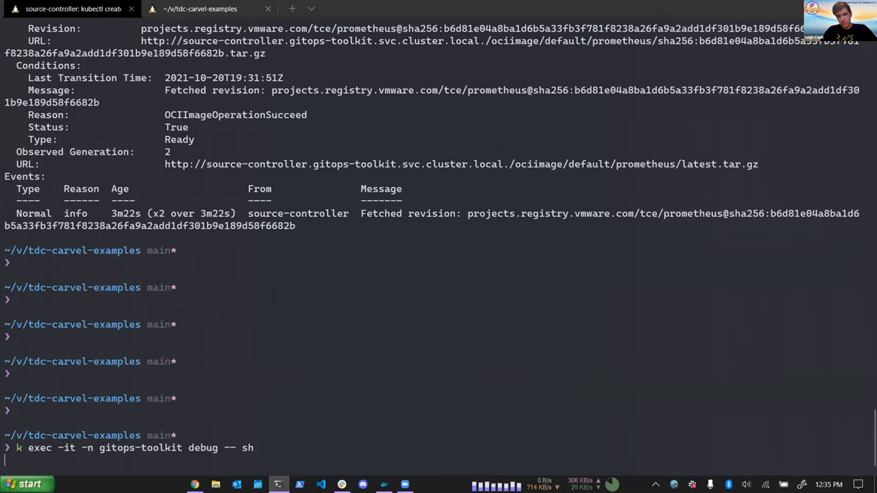
{"action": "type", "text": "wget http://source-controller.gitops-toolkit.svc.cluster.local./ociimage/default/prometheus/latest.tar.gz"}
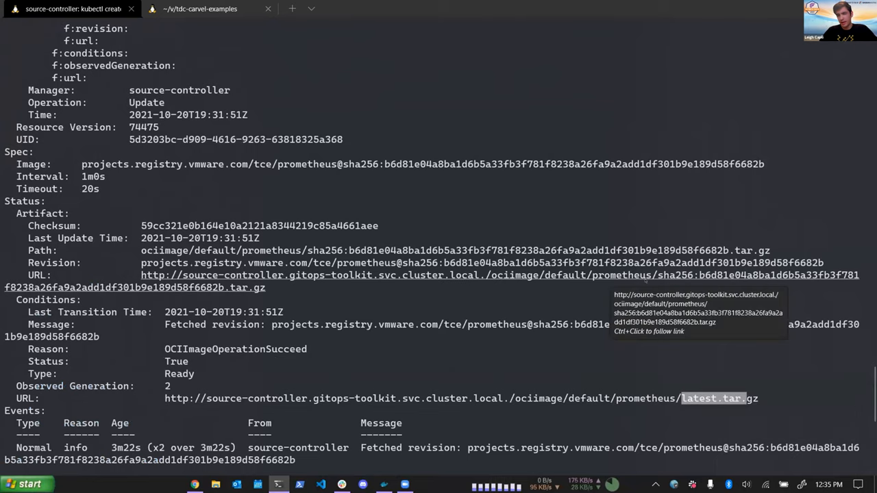
{"action": "mouse_move", "coordinate": [369, 319]}
{"action": "type", "text": "tar z"}
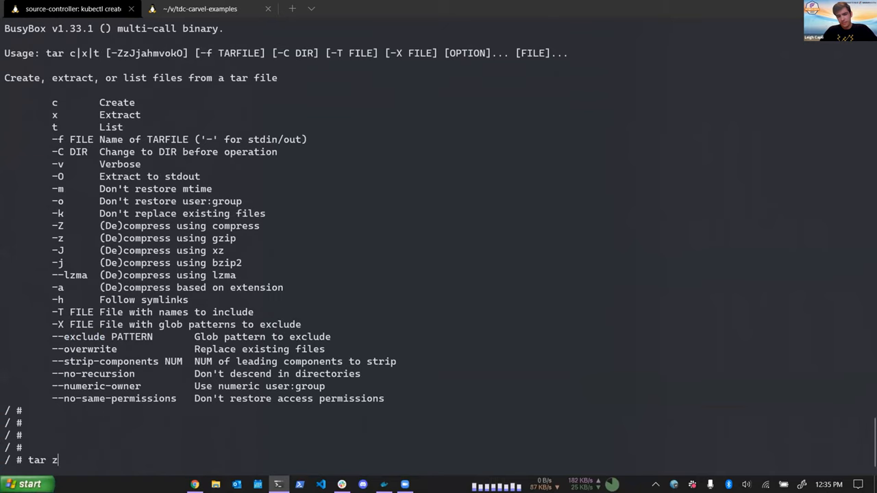
Step: Attempt to extract the archive with tar xzvf latesst.tar.gz, misspelling the file name
{"action": "type", "text": "xv"}
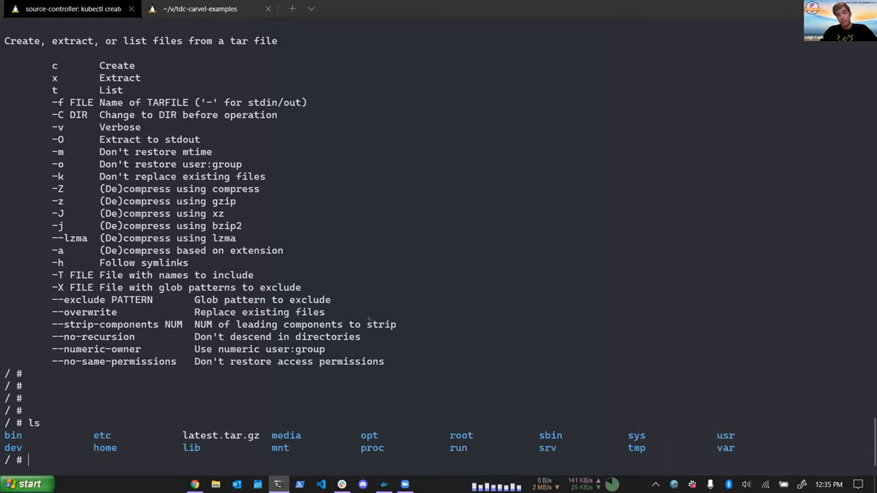
{"action": "type", "text": "tar x"}
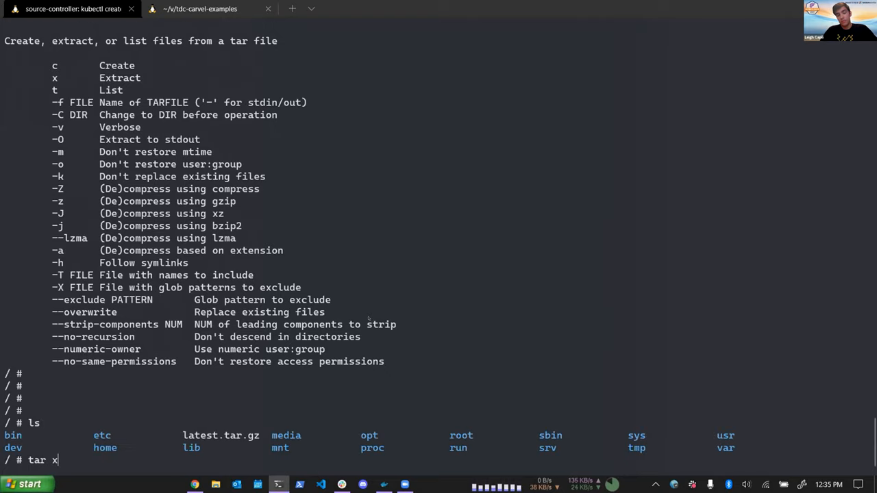
{"action": "type", "text": "zvf latesst.tar.gz"}
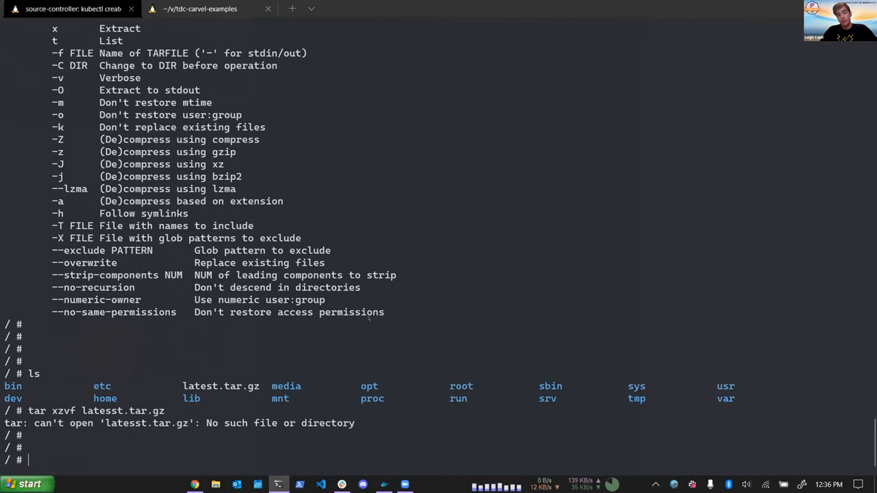
{"action": "type", "text": "tar xzvf latesst.tar.gz"}
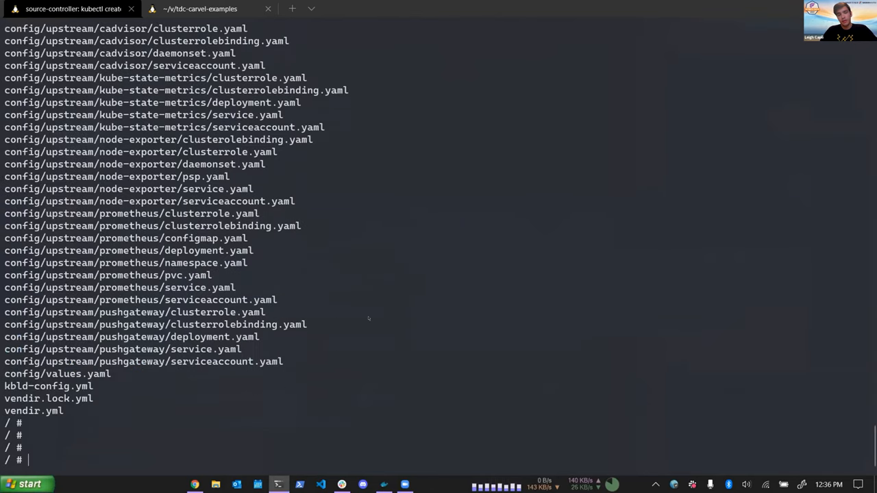
Step: Enter the config folder, list it, and browse upstream/node-exporter to reach clusterrole.yaml
{"action": "type", "text": "cd config/"}
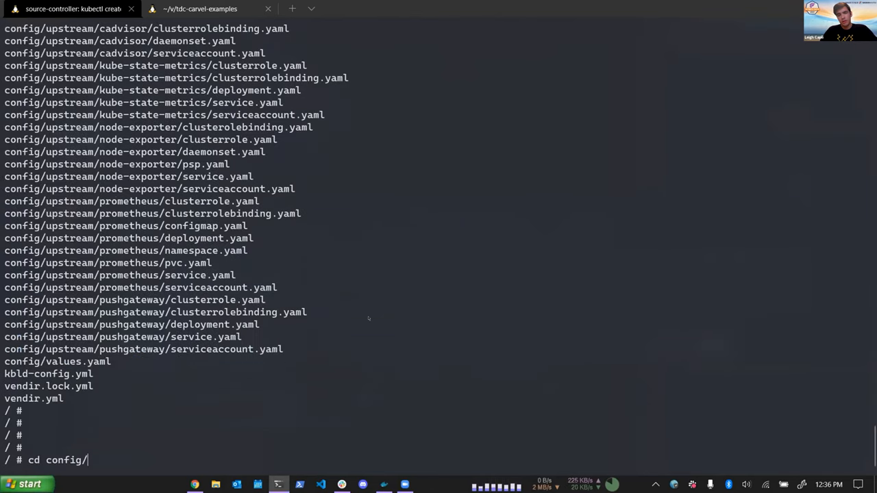
{"action": "type", "text": "ls"}
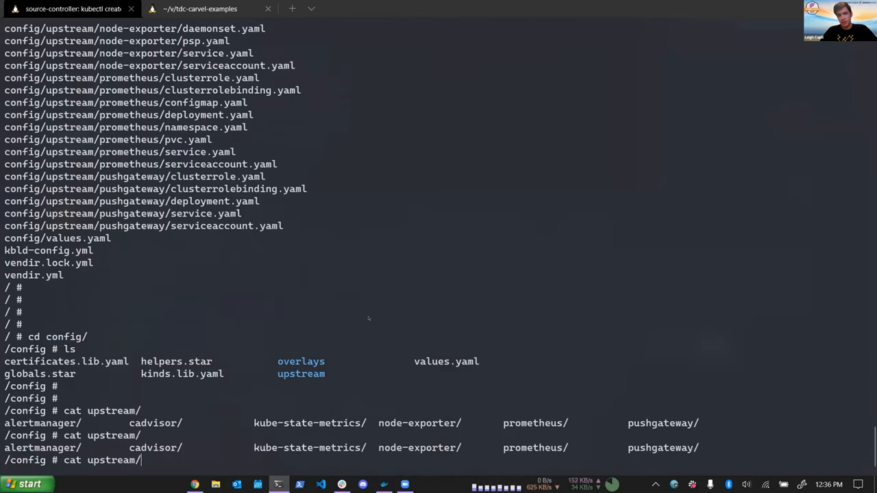
{"action": "type", "text": "ca"}
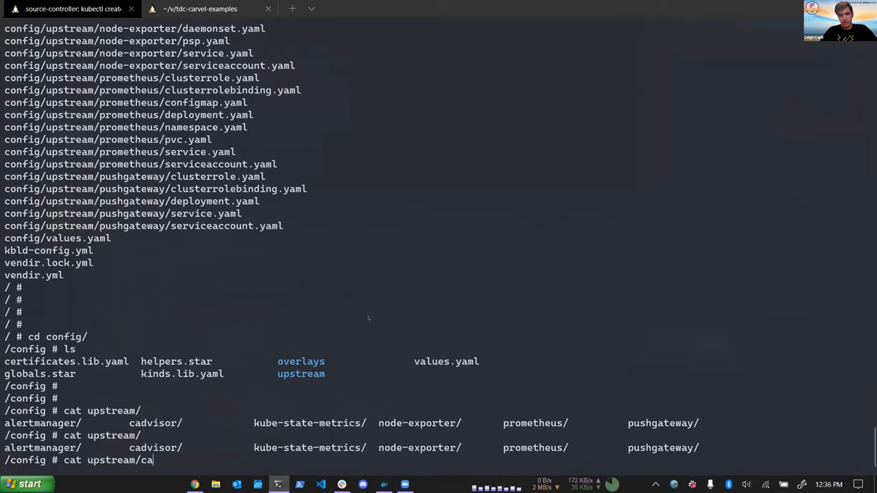
{"action": "type", "text": "dvisor/"}
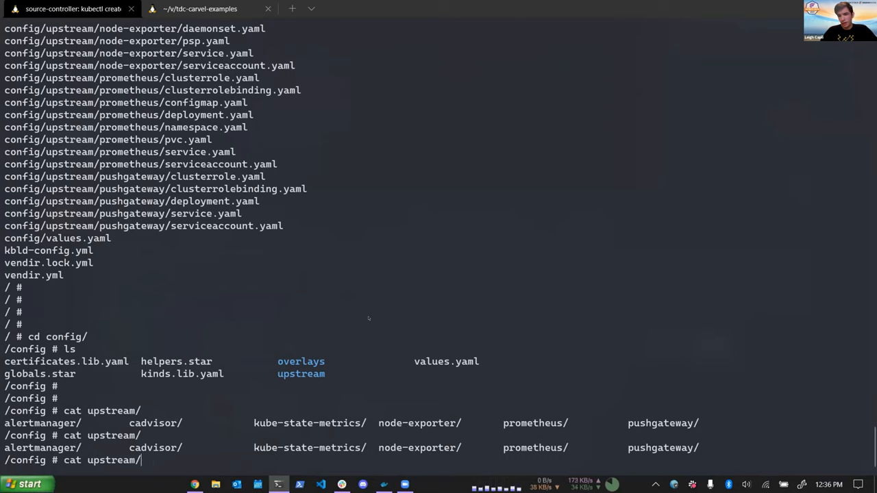
{"action": "type", "text": "node-exporter/"}
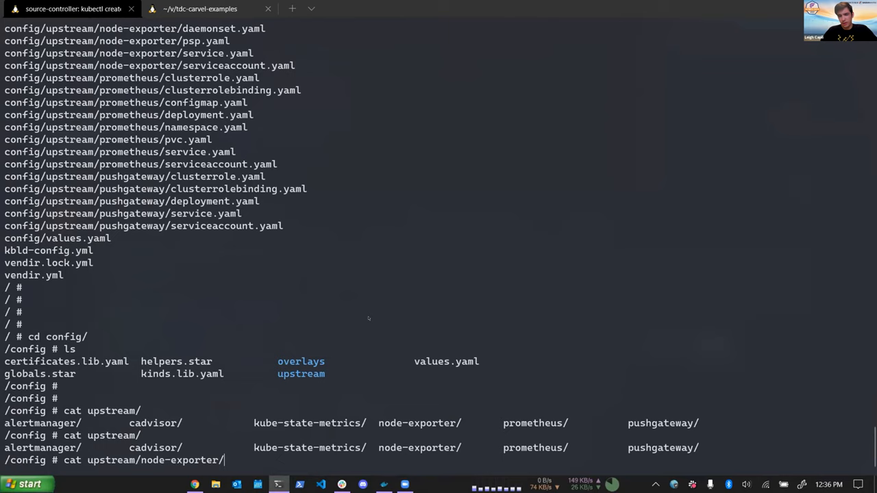
{"action": "key", "text": "Return"}
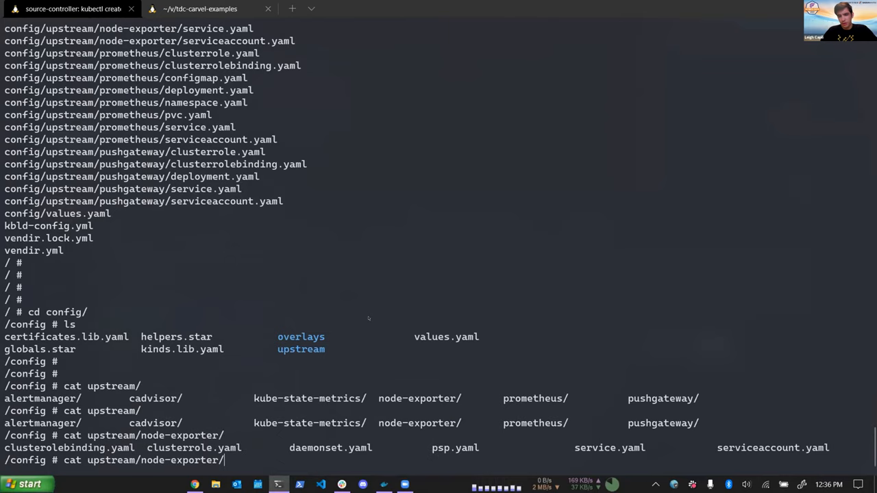
{"action": "type", "text": "cluster"}
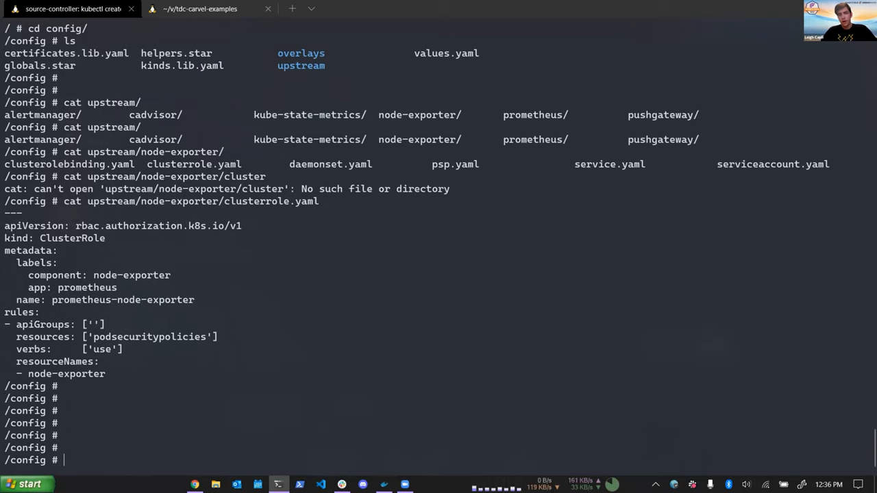
Step: Print the node-exporter overlay file from the upstream/node-exporter folder
{"action": "type", "text": "cat upstream/node-exporter/"}
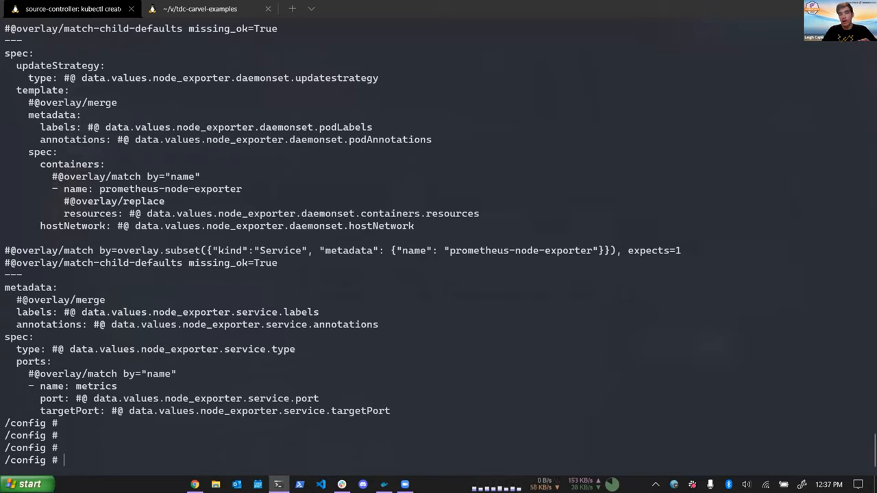
Step: Exit the container, print prometheus-ociimage.yaml, and select a line of its output
{"action": "type", "text": "exit"}
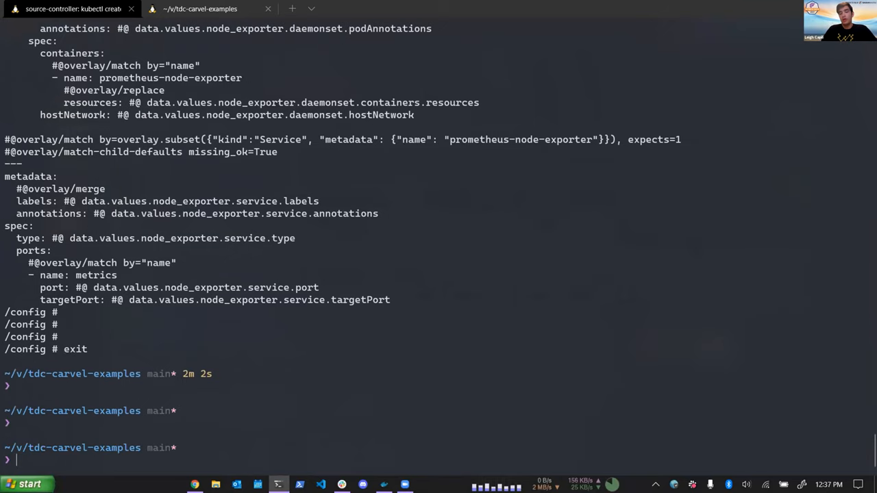
{"action": "type", "text": "cat oci"}
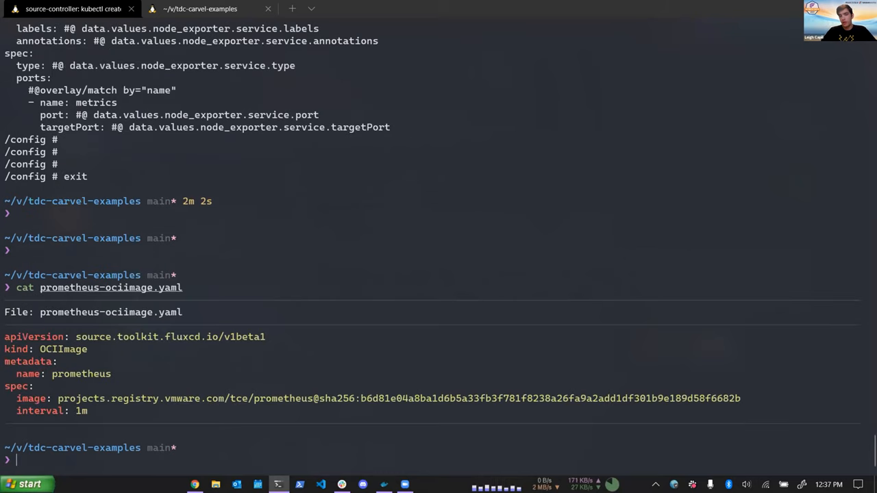
{"action": "left_click_drag", "start_coordinate": [58, 398], "coordinate": [248, 398]}
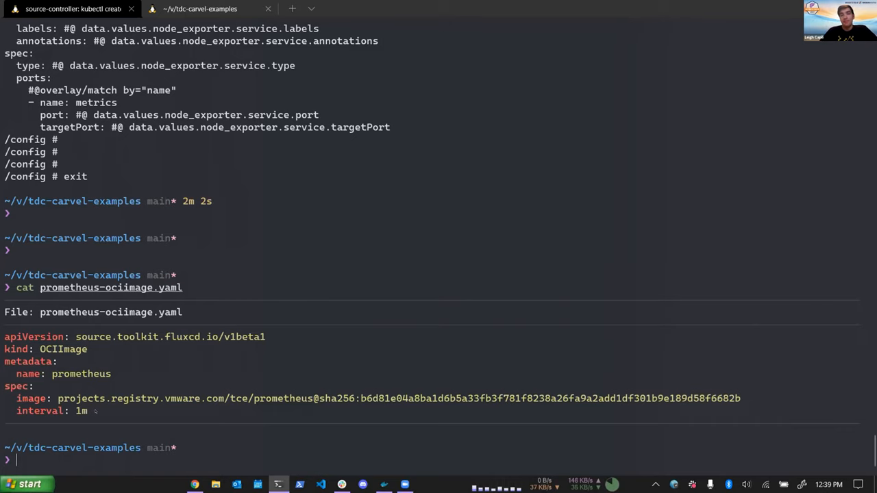
{"action": "mouse_move", "coordinate": [527, 49]}
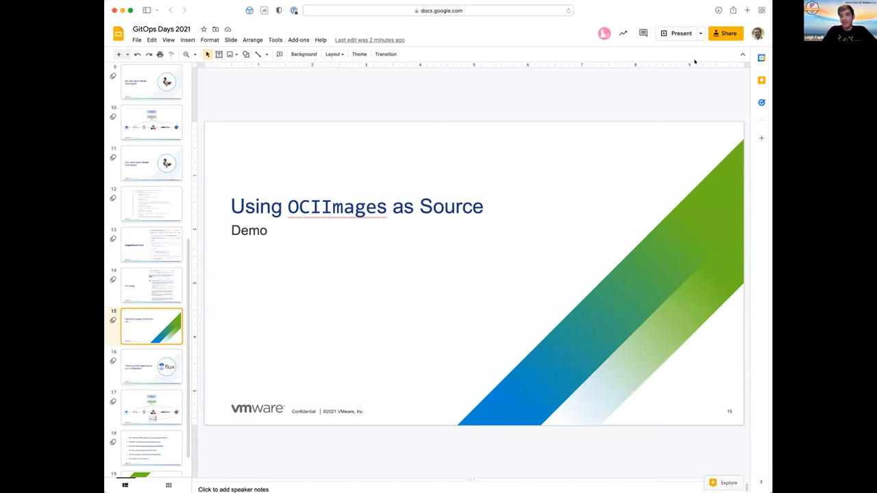
Step: Switch to the Google Slides window at the Using OCIImages as Source slide
{"action": "left_click", "coordinate": [681, 33]}
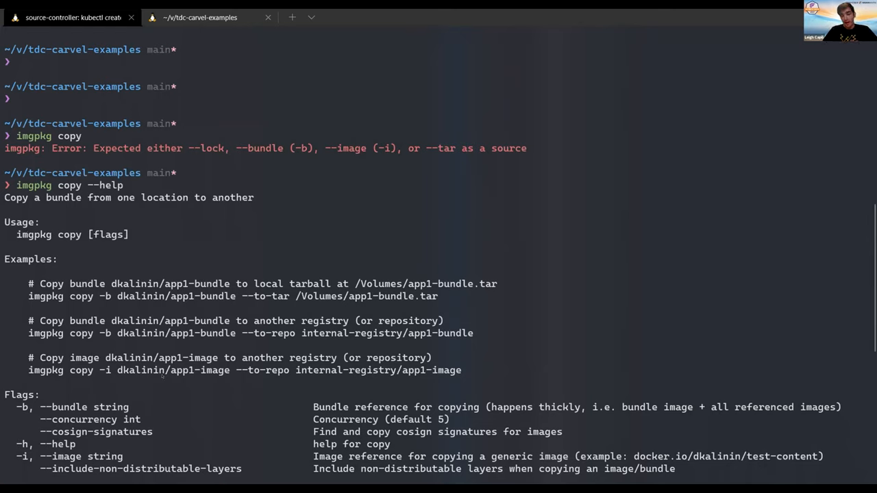
Step: Scroll through the imgpkg copy help to review its examples, flags and final 'Succeeded' line
{"action": "scroll", "scroll_direction": "down", "scroll_amount": 3}
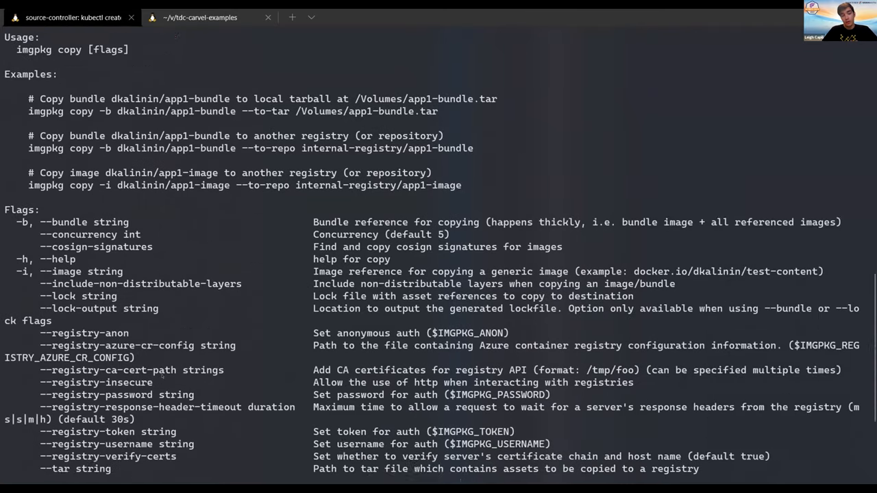
{"action": "scroll", "scroll_direction": "down", "scroll_amount": 3}
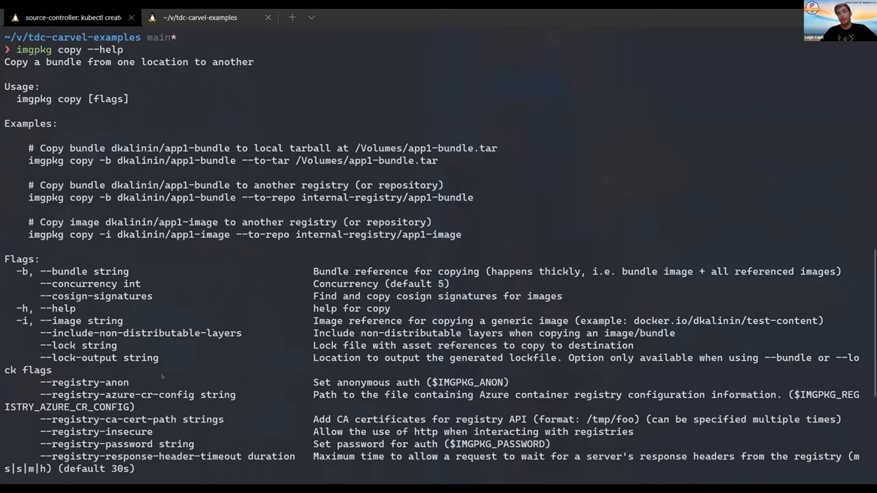
{"action": "scroll", "scroll_direction": "down", "scroll_amount": 3}
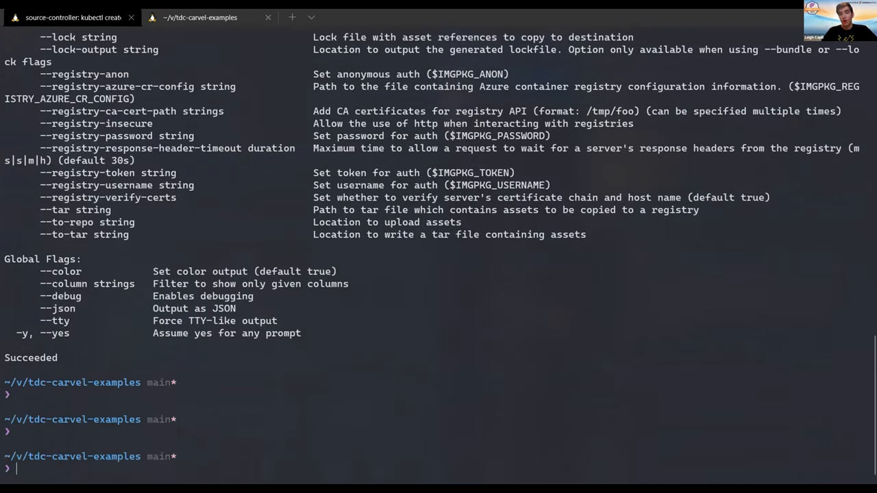